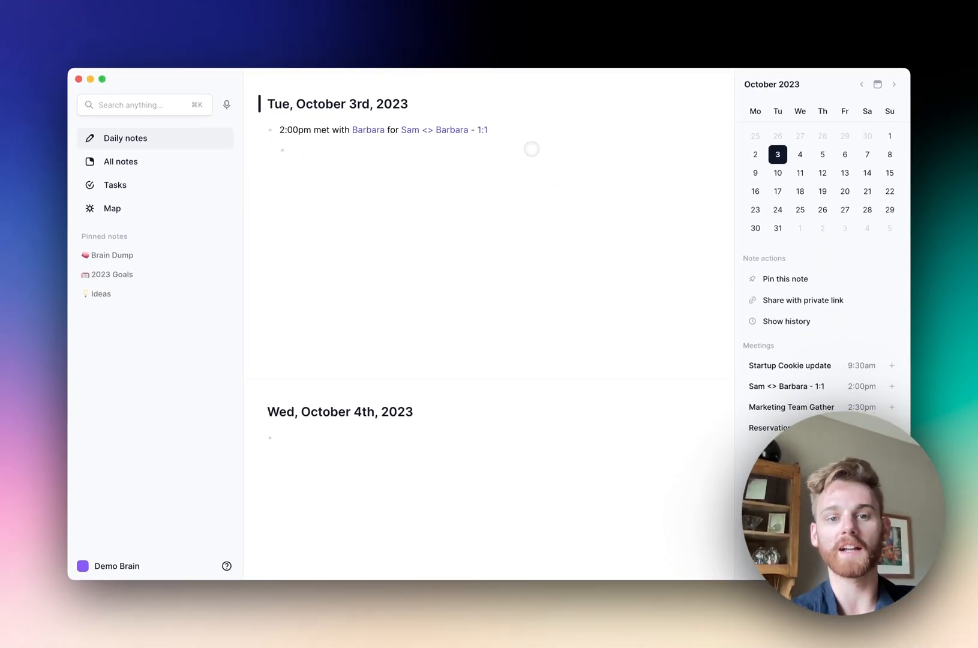
# Add the 2:00pm Sam <> Barbara - 1:1 meeting entry, linked to Barbara, to the daily note
pyautogui.scroll(-3)
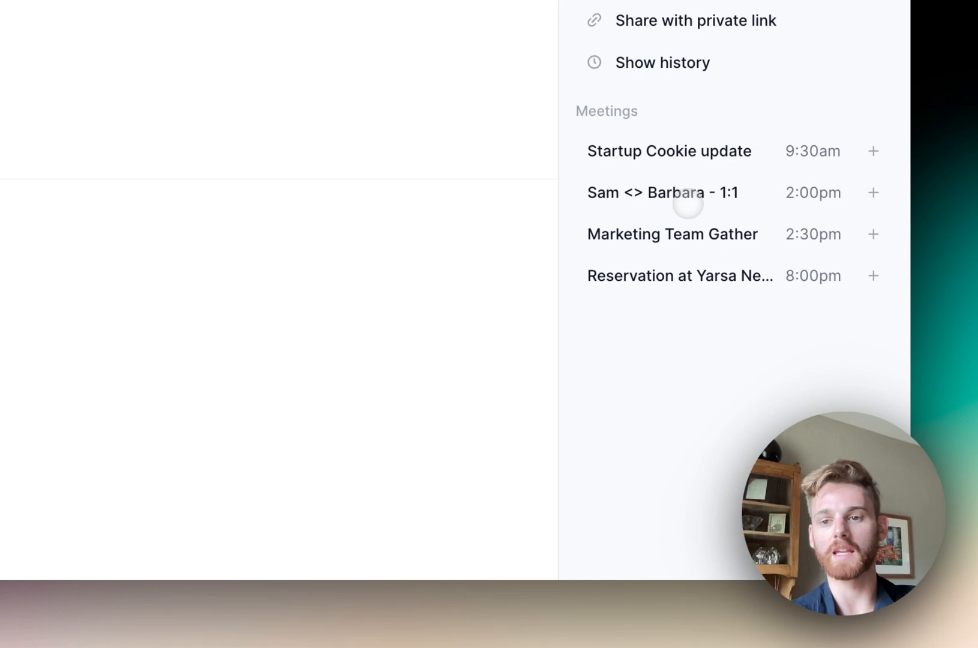
pyautogui.scroll(-3)
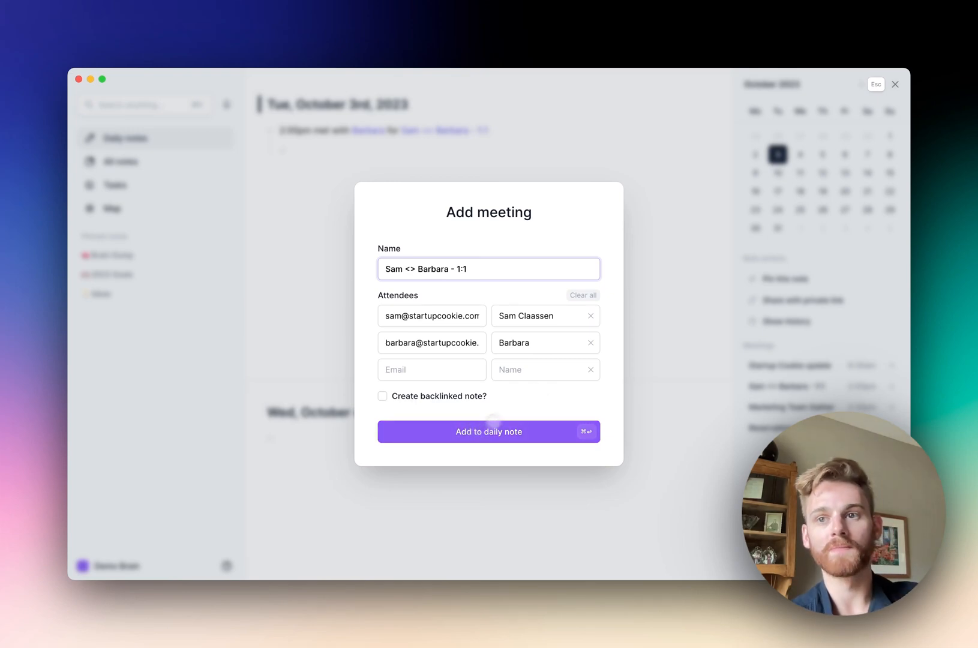
pyautogui.click(488, 431)
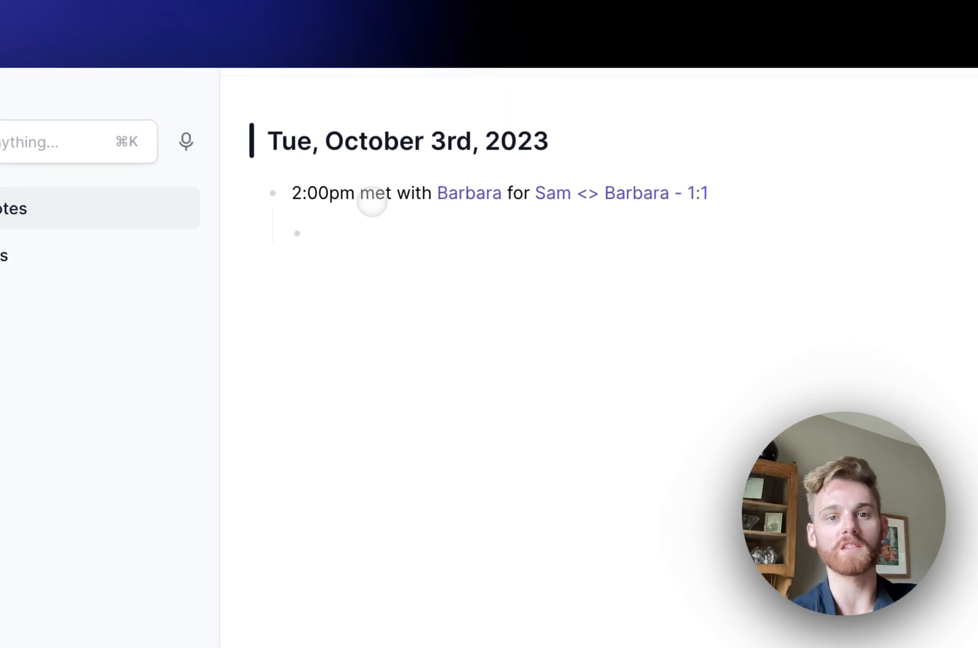
pyautogui.moveTo(468, 192)
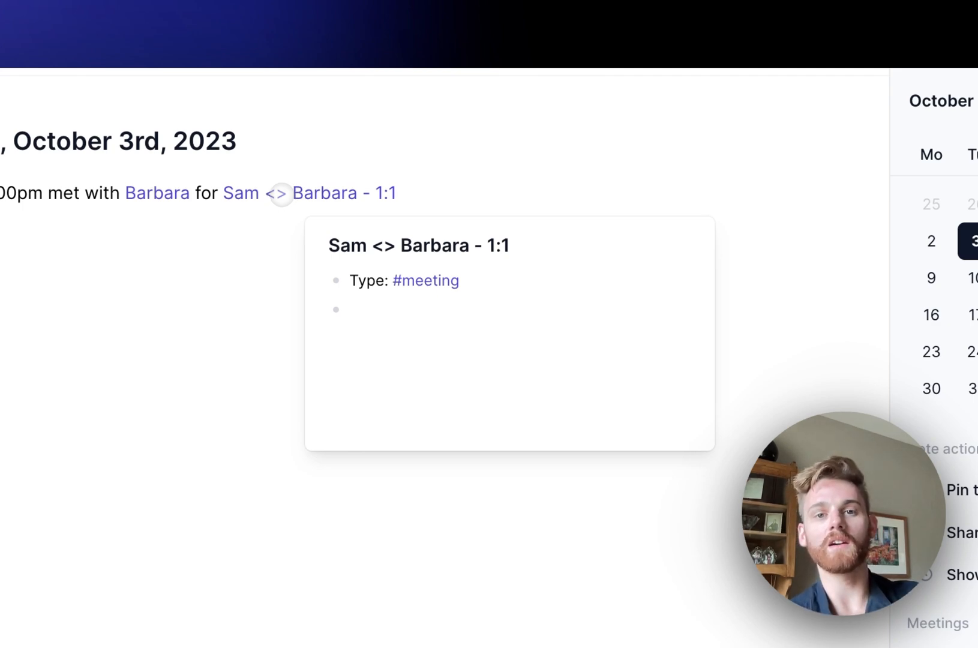
# Open the Sam <> Barbara - 1:1 note in the side panel beside the October 3rd daily note
pyautogui.click(310, 192)
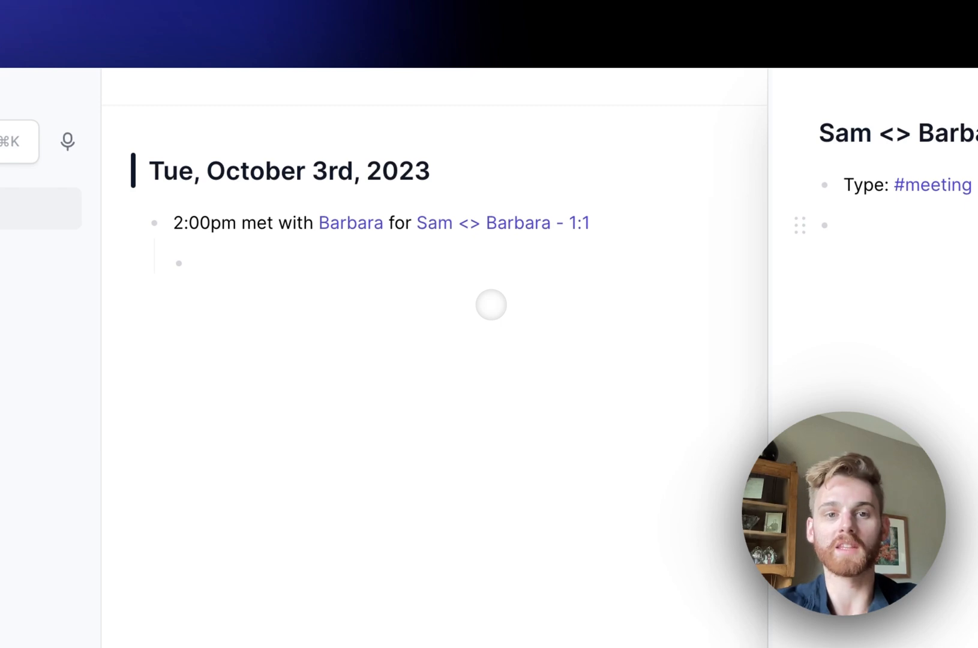
# Write three bullets: went over Q3 goals, reviewed Q4 goals, went over any roadblocks
pyautogui.write('W')
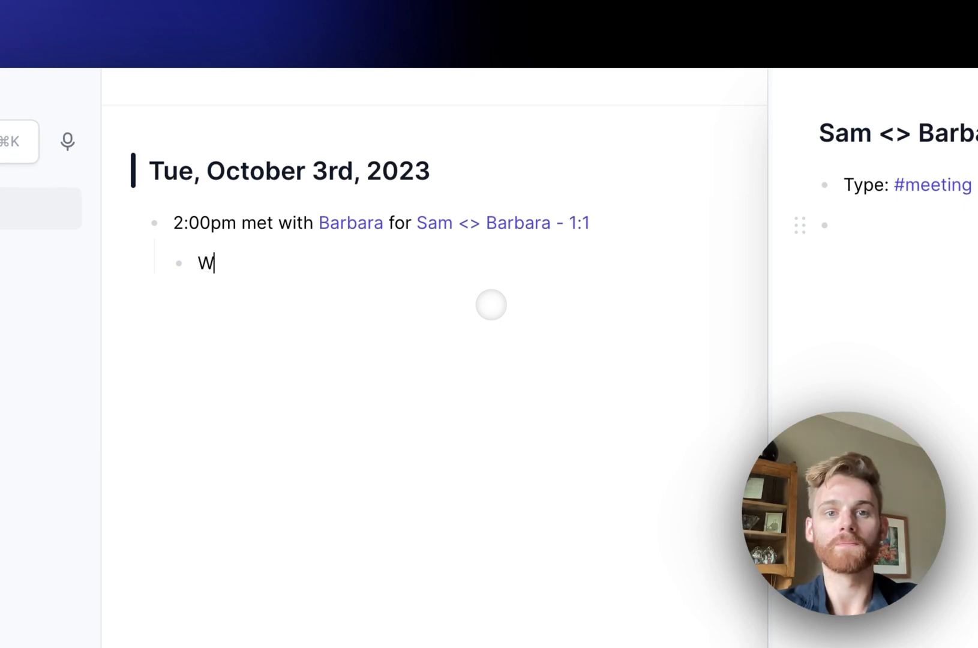
pyautogui.write('ent over')
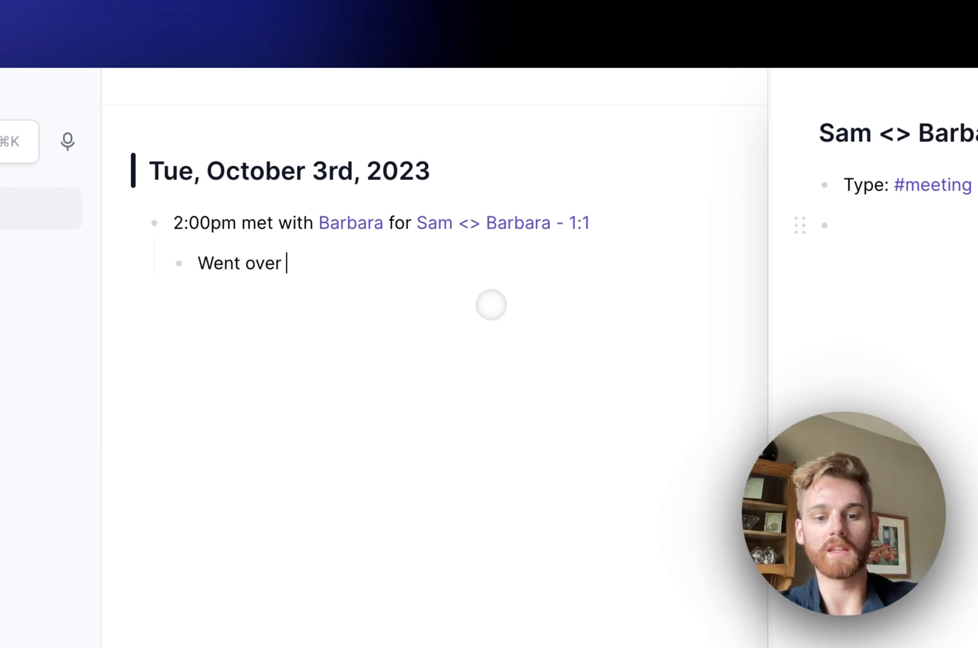
pyautogui.write('Q3')
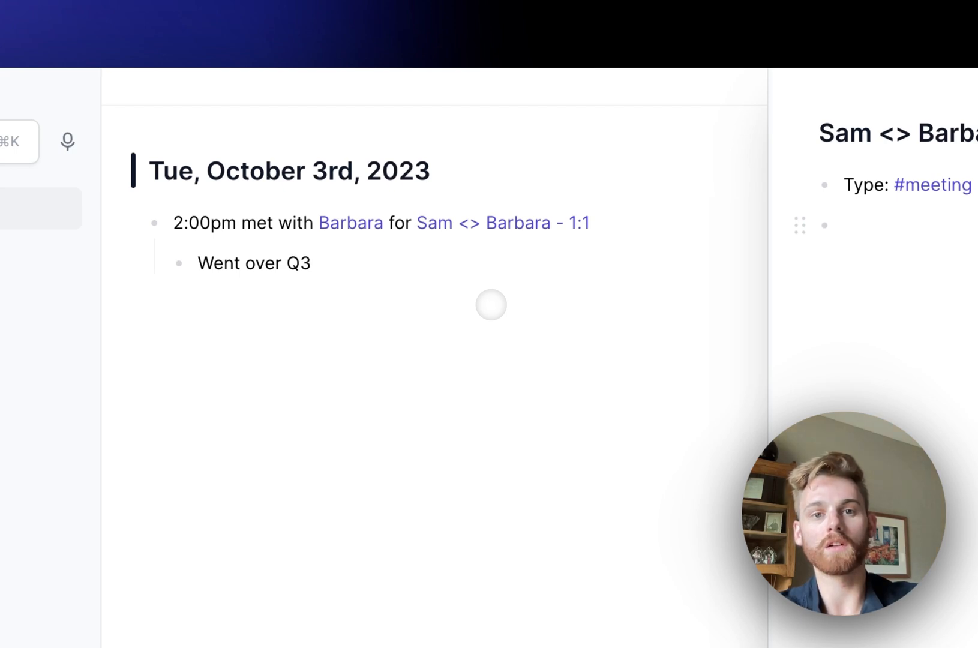
pyautogui.write('goals')
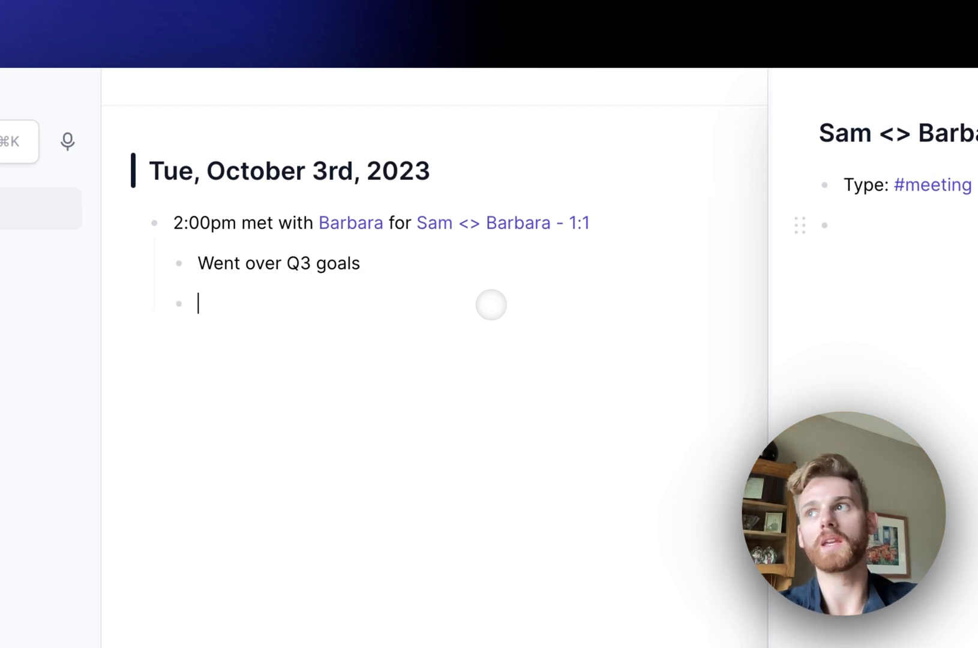
pyautogui.write('Reviewed high level')
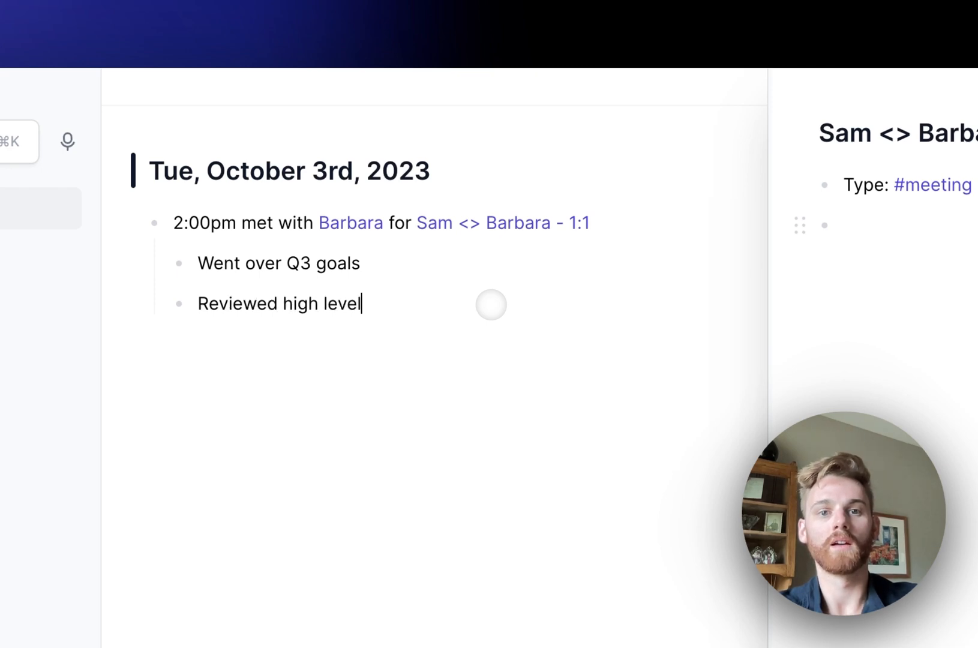
pyautogui.write('Q4 goals')
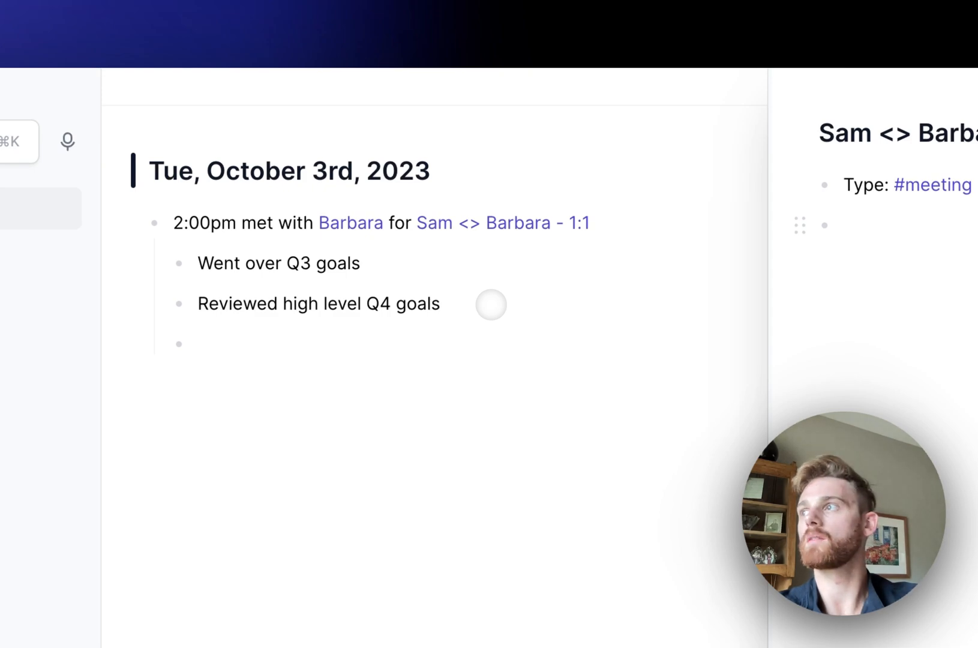
pyautogui.write('Went over any')
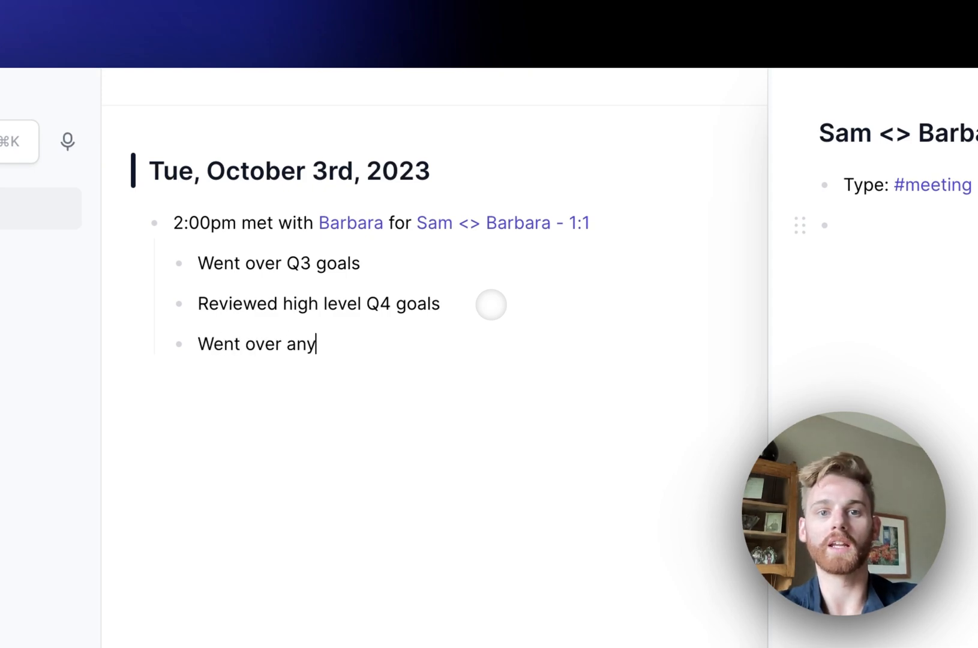
pyautogui.write('roadblocks')
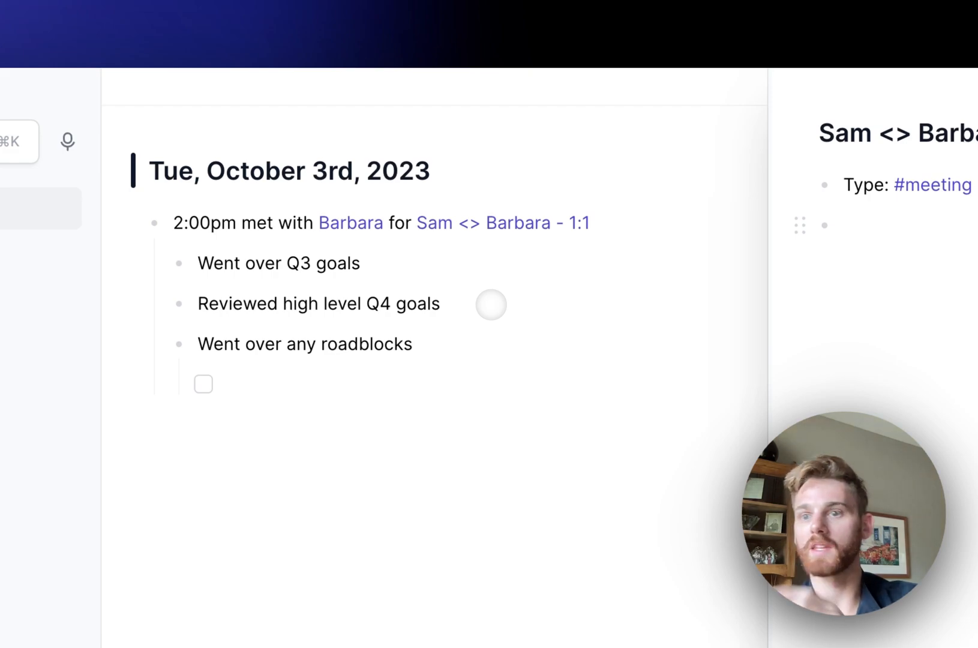
# Add a to-do: 'I need to help her get signoff for freelance hire'
pyautogui.write('In')
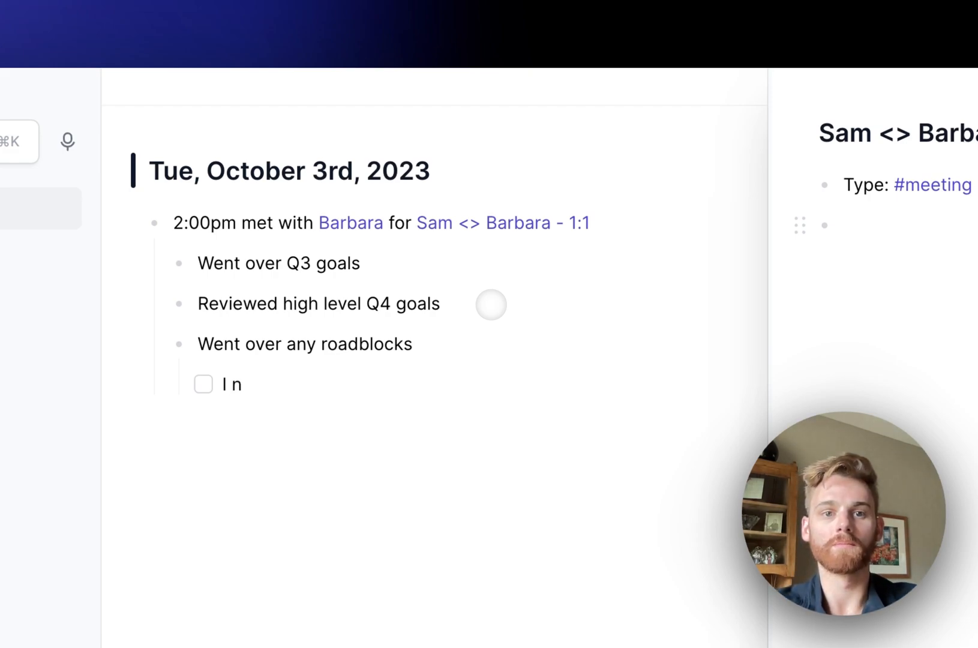
pyautogui.write('need to help her')
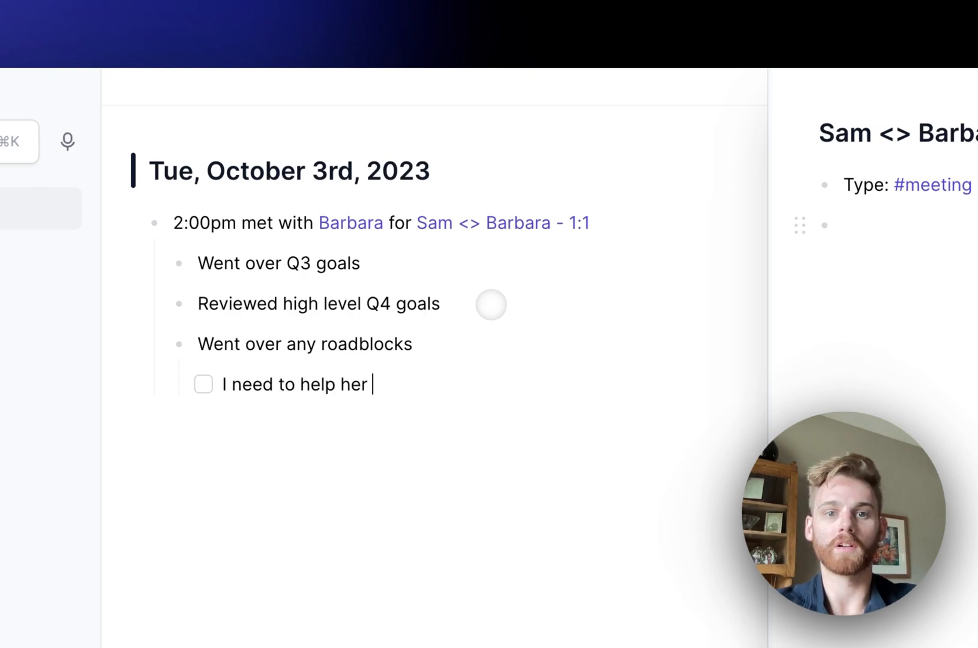
pyautogui.write('get signoff for')
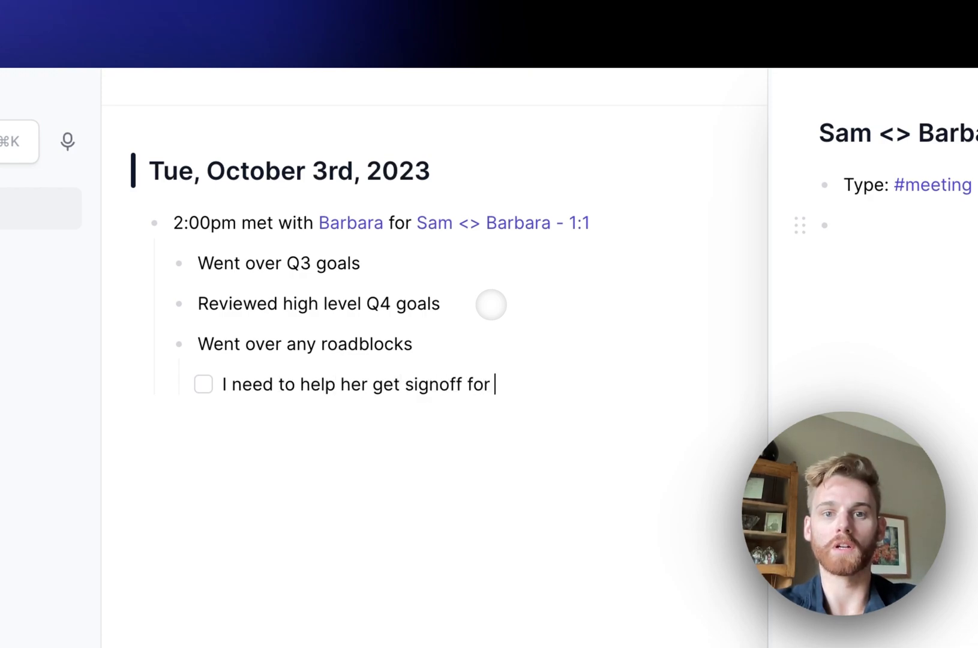
pyautogui.write('freelance hire')
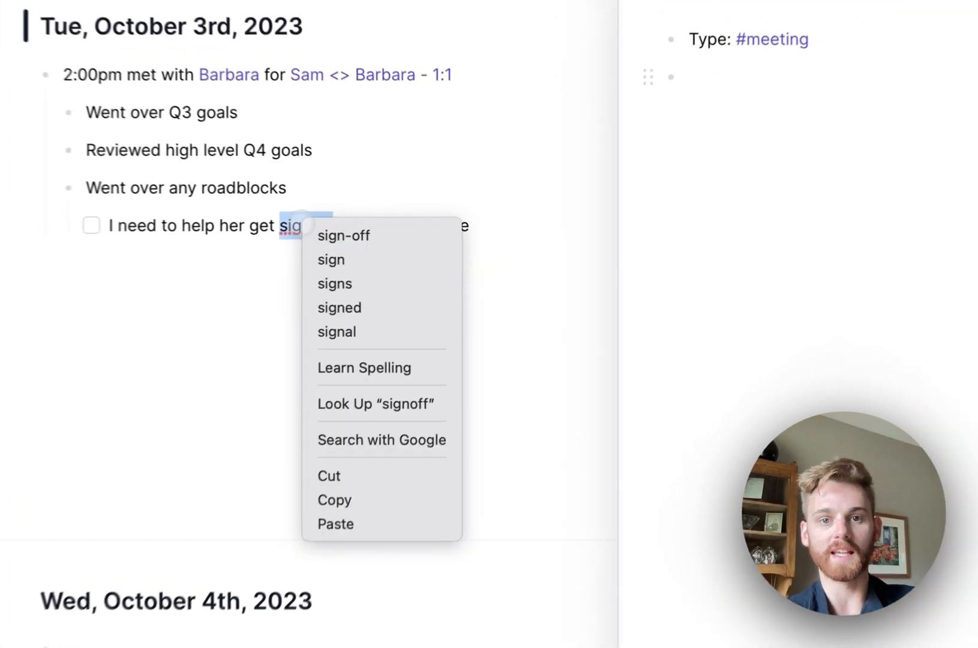
# Correct the misspelled 'signoff' to 'sign-off' using the spelling suggestion
pyautogui.click(343, 235)
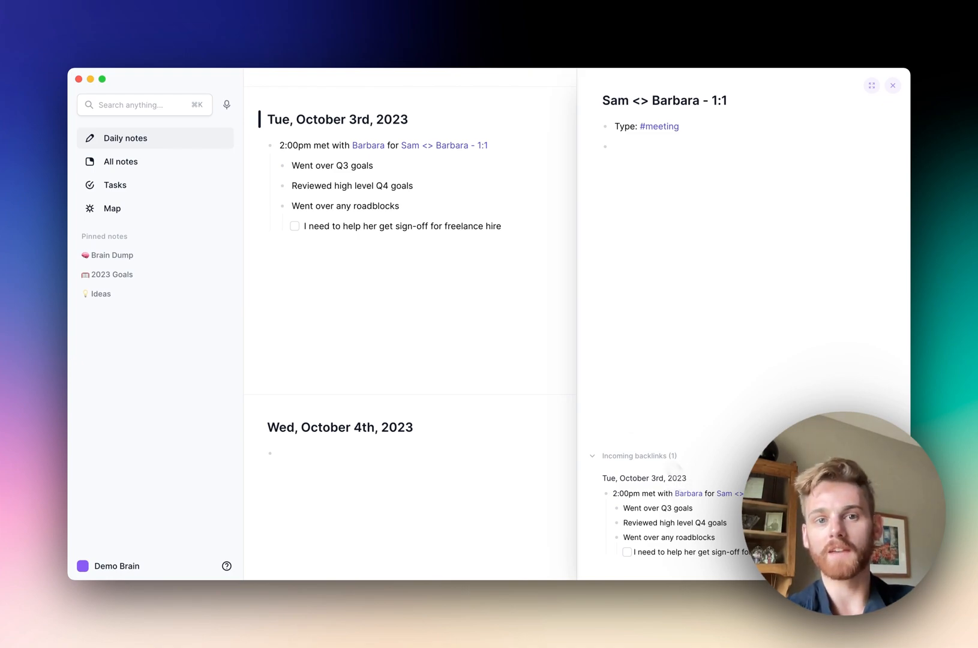
# Write 'Met Barbara Sam <> Barbara - 1:1' in the October 10th note with both linked
pyautogui.scroll(-3)
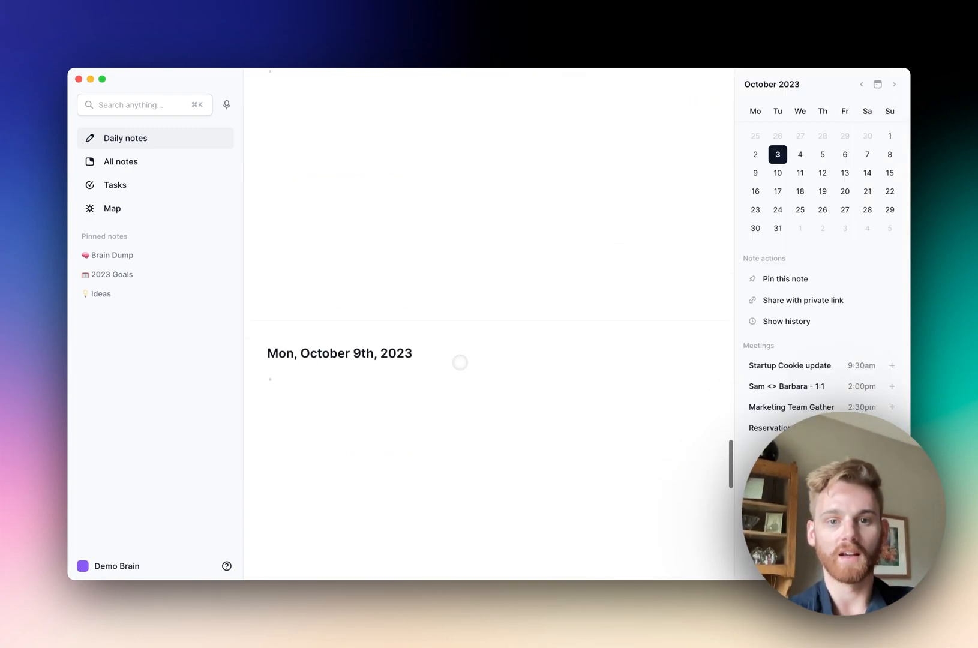
pyautogui.scroll(-3)
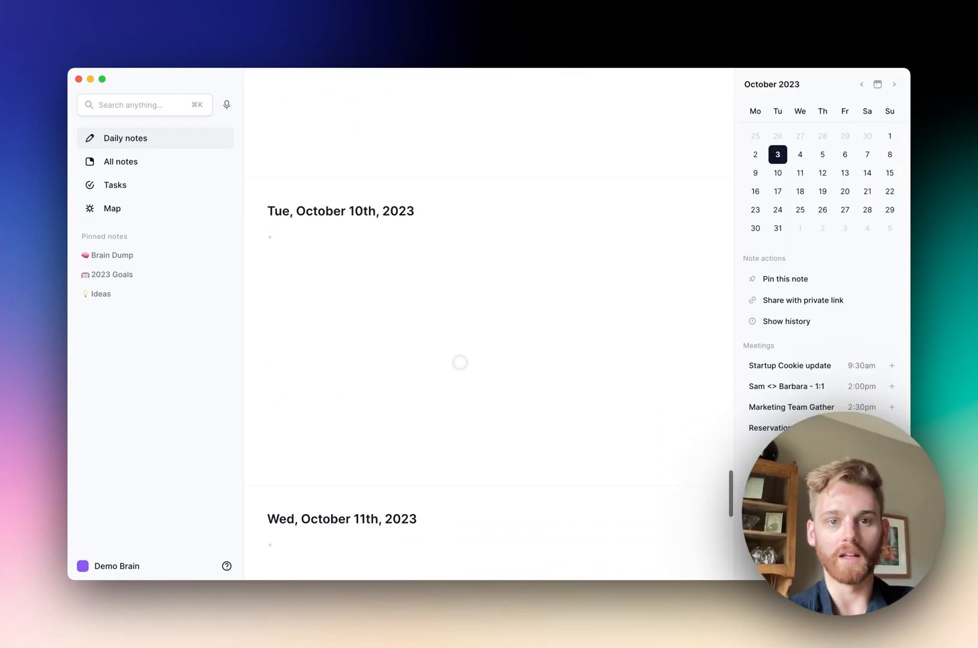
pyautogui.click(777, 173)
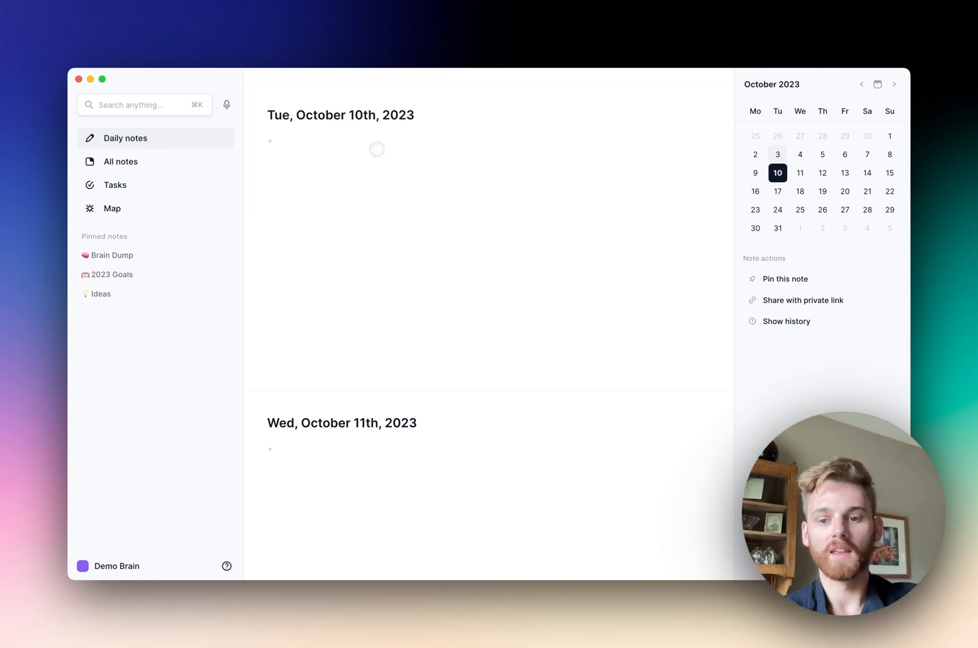
pyautogui.write('Met')
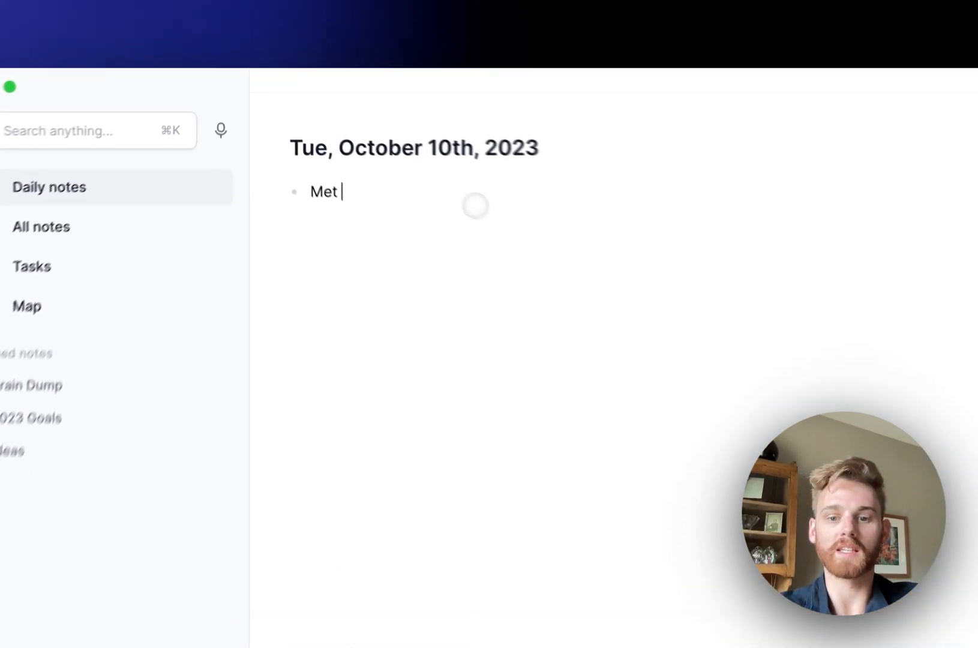
pyautogui.write('[[Bar')
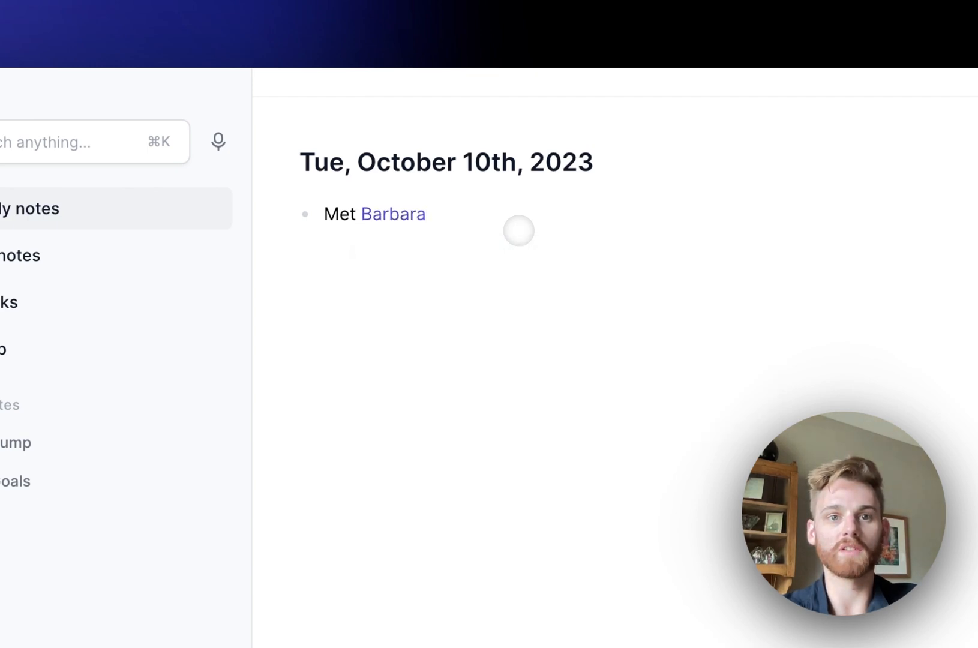
pyautogui.write('[[S')
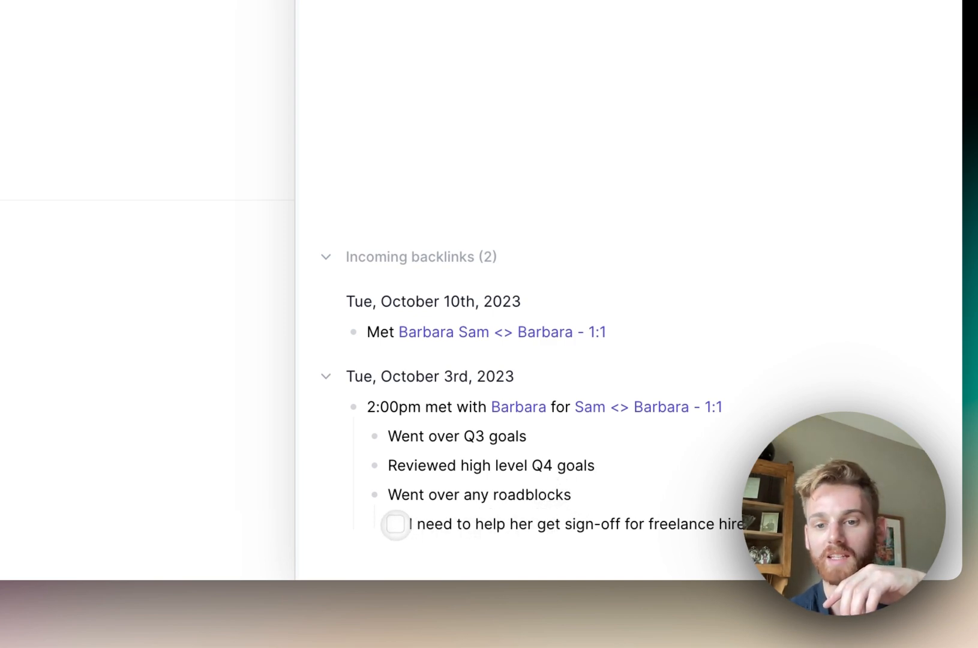
# Tick off the freelance hire sign-off task from the meeting note's incoming backlinks
pyautogui.click(396, 525)
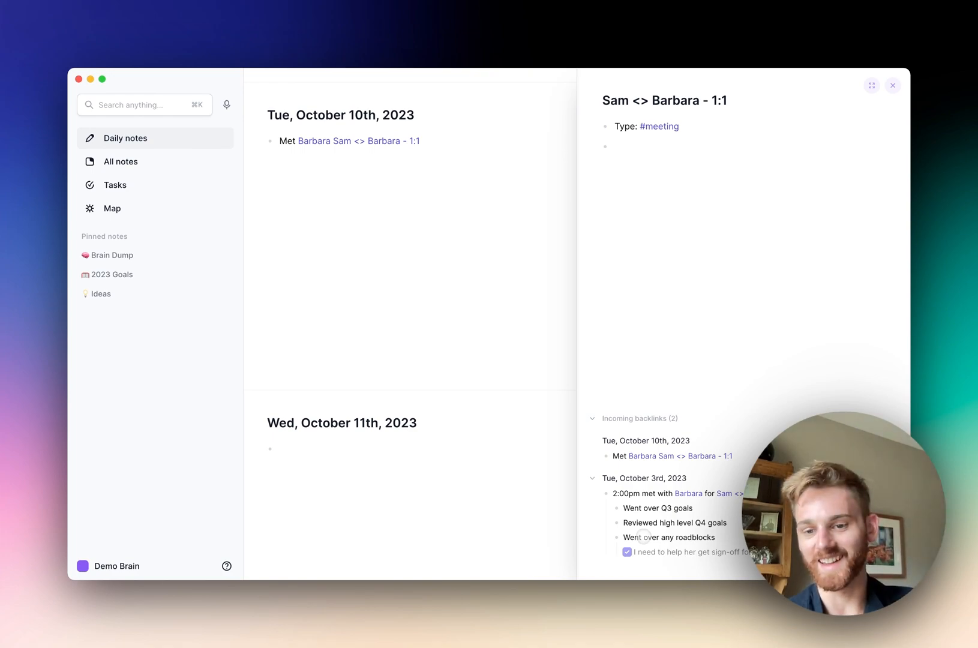
pyautogui.moveTo(636, 536)
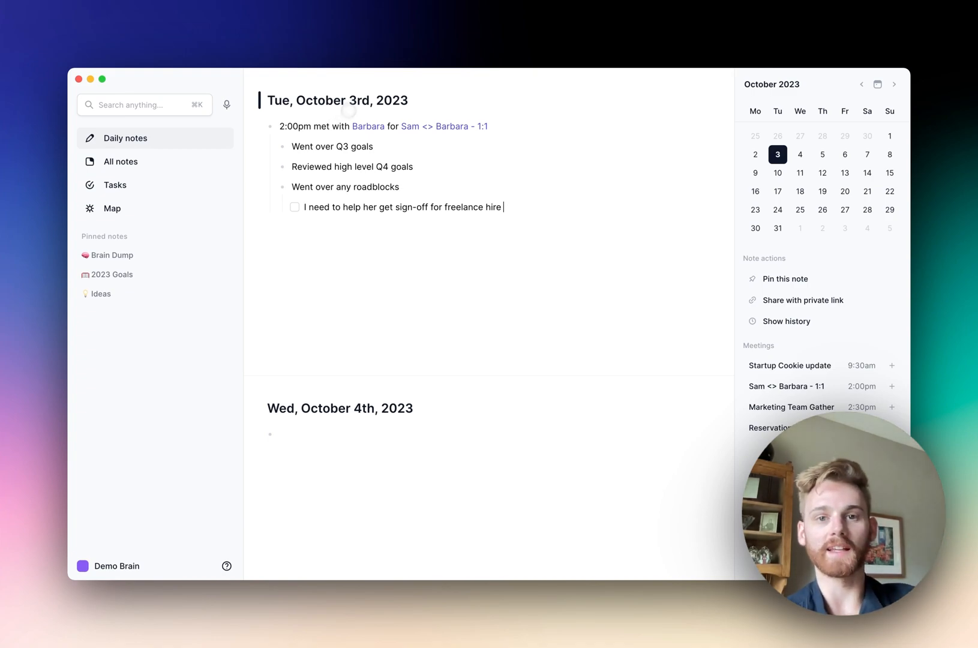
pyautogui.moveTo(445, 126)
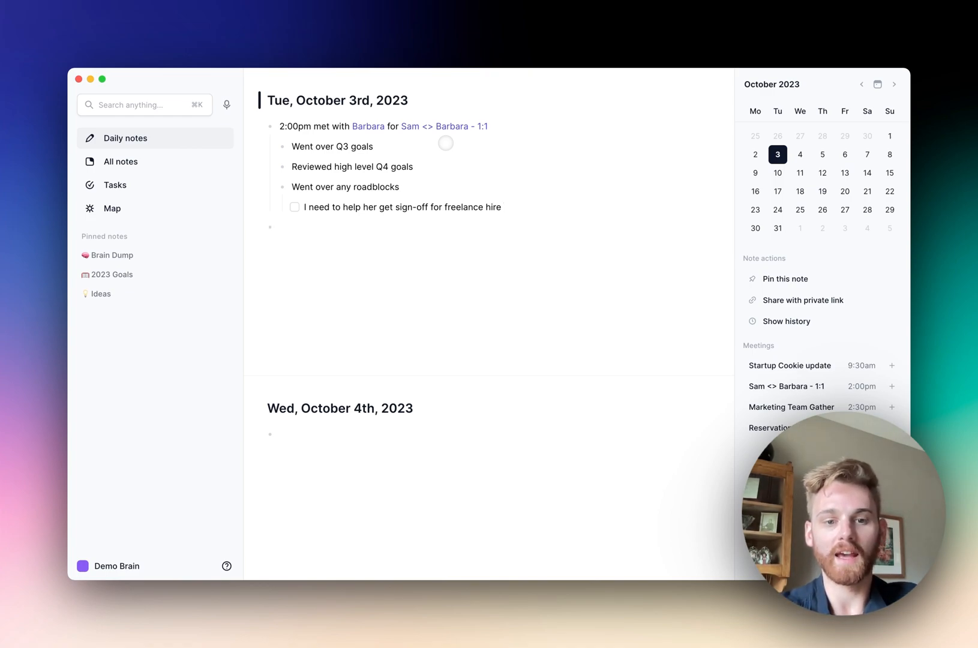
# Write '3:00pm met with Fake Company about becoming a client for Startup Cookie', linking both notes
pyautogui.write('3:00pm')
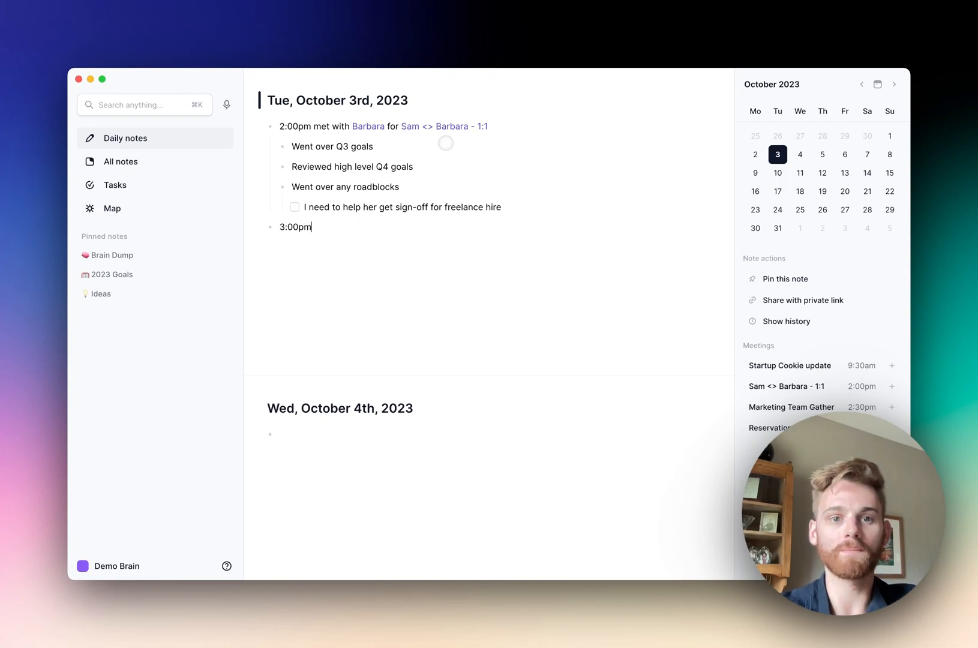
pyautogui.write('met with')
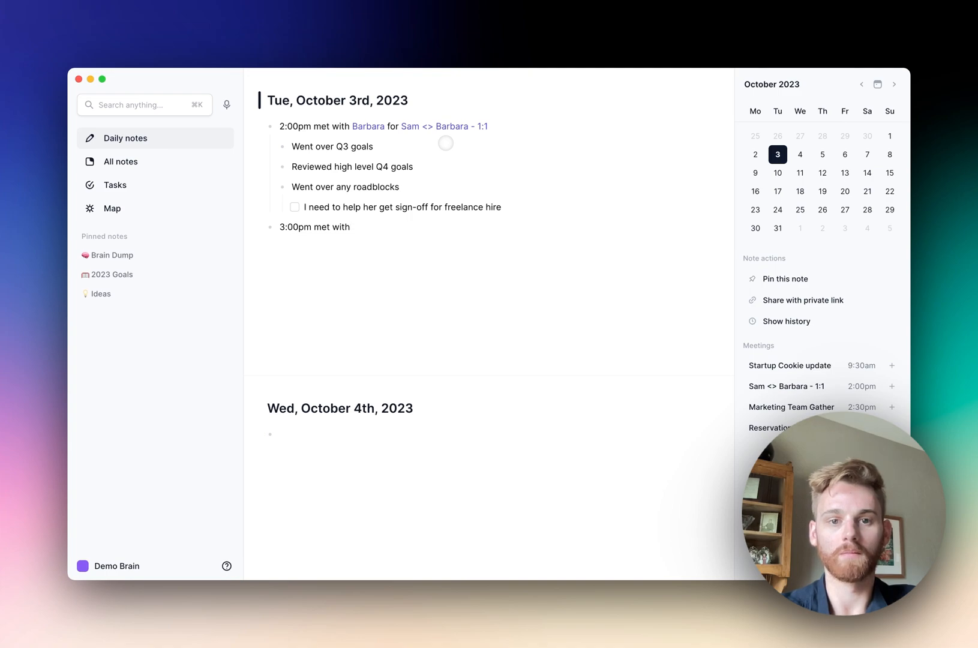
pyautogui.write('[[Fake Company about')
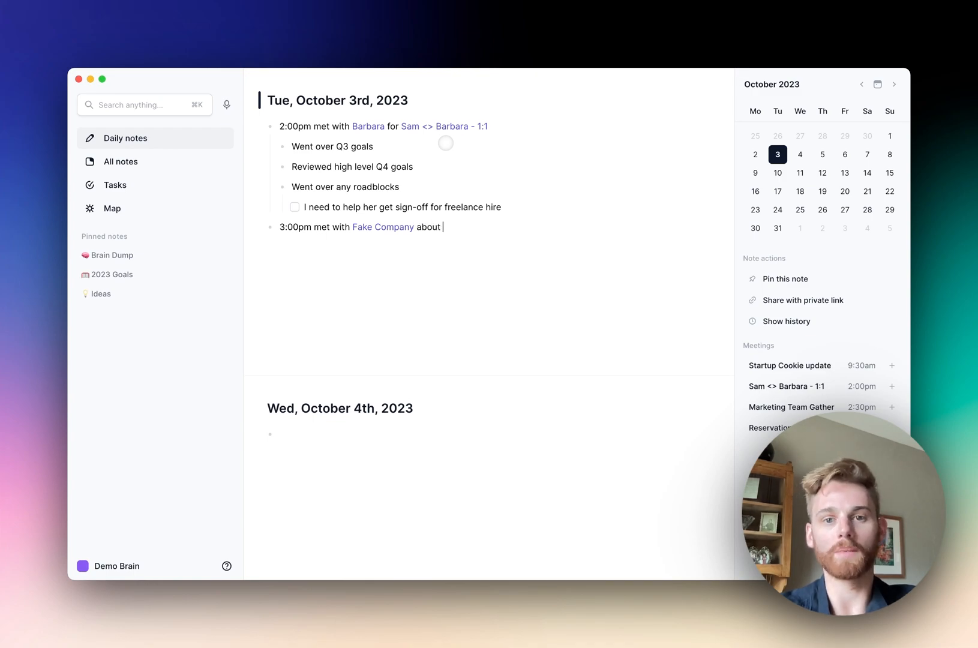
pyautogui.write('becoming a')
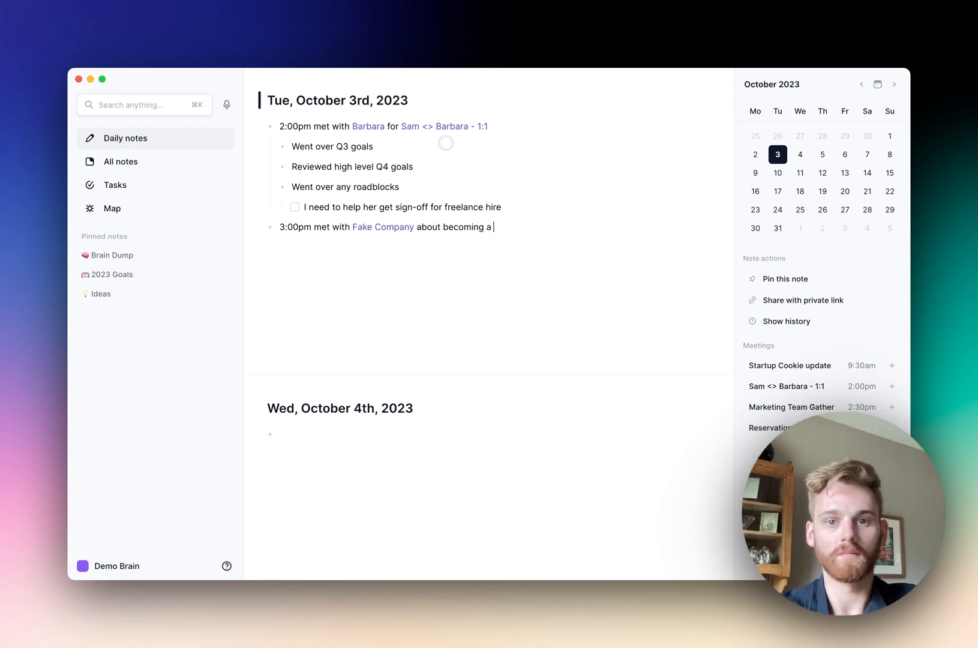
pyautogui.write('client for [[Sta')
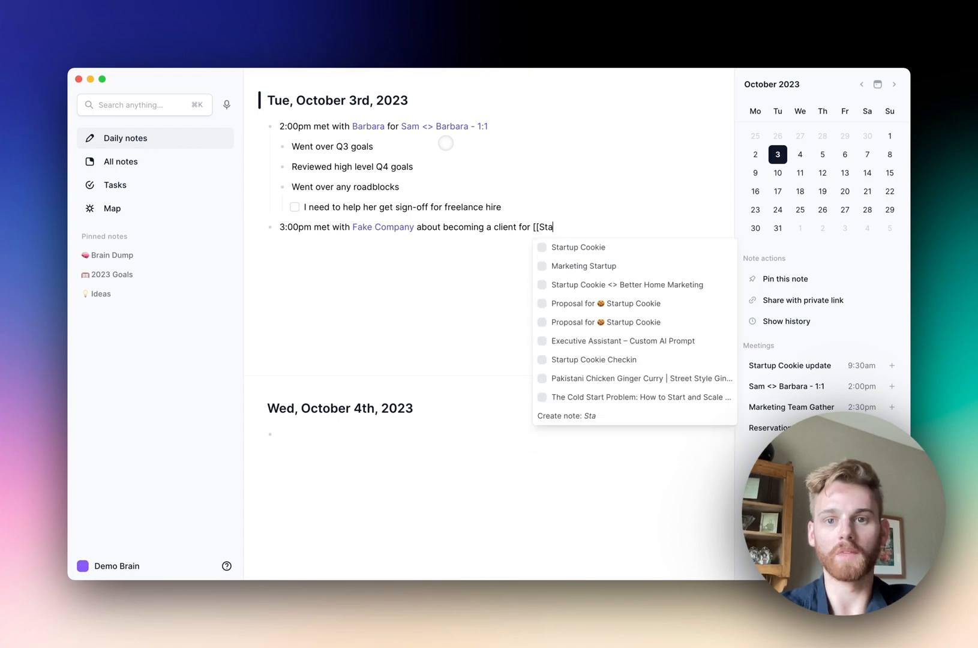
pyautogui.click(576, 248)
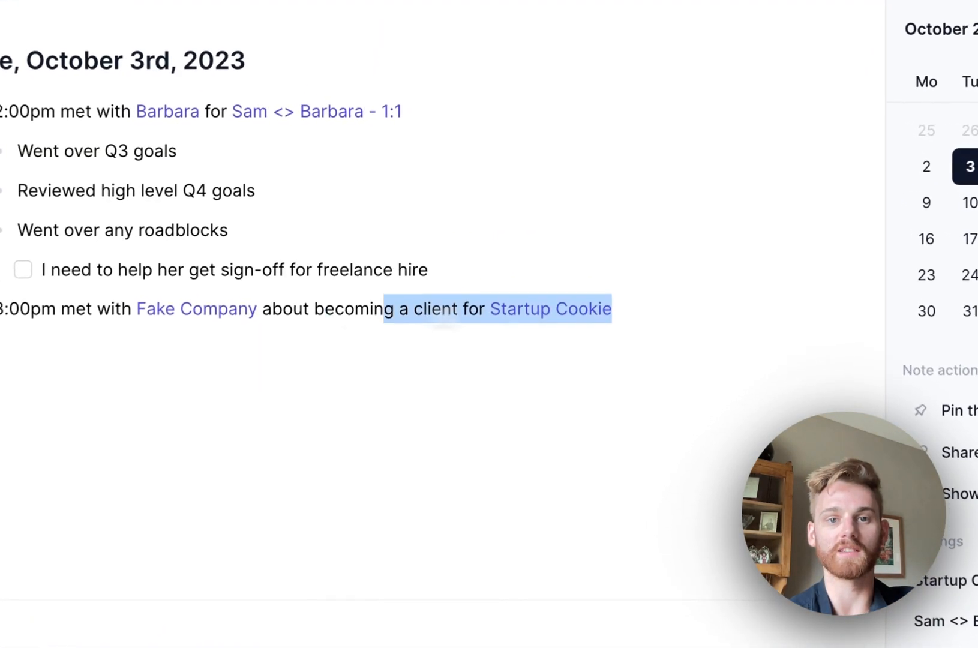
# Turn the 3:00pm meeting description into a new note with Type #meeting
pyautogui.write('[[')
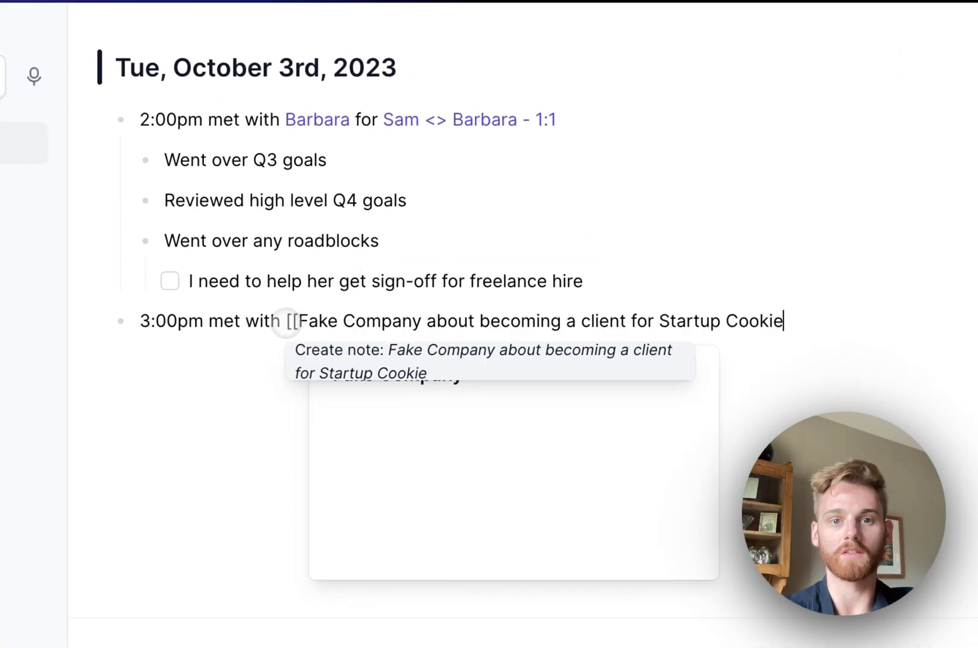
pyautogui.click(480, 360)
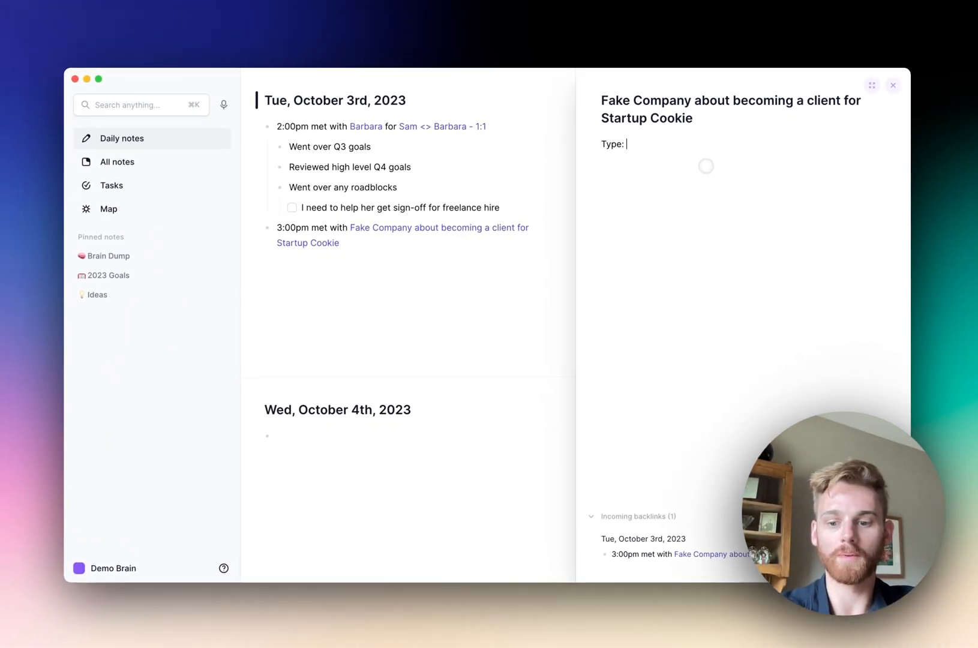
pyautogui.write('#mee')
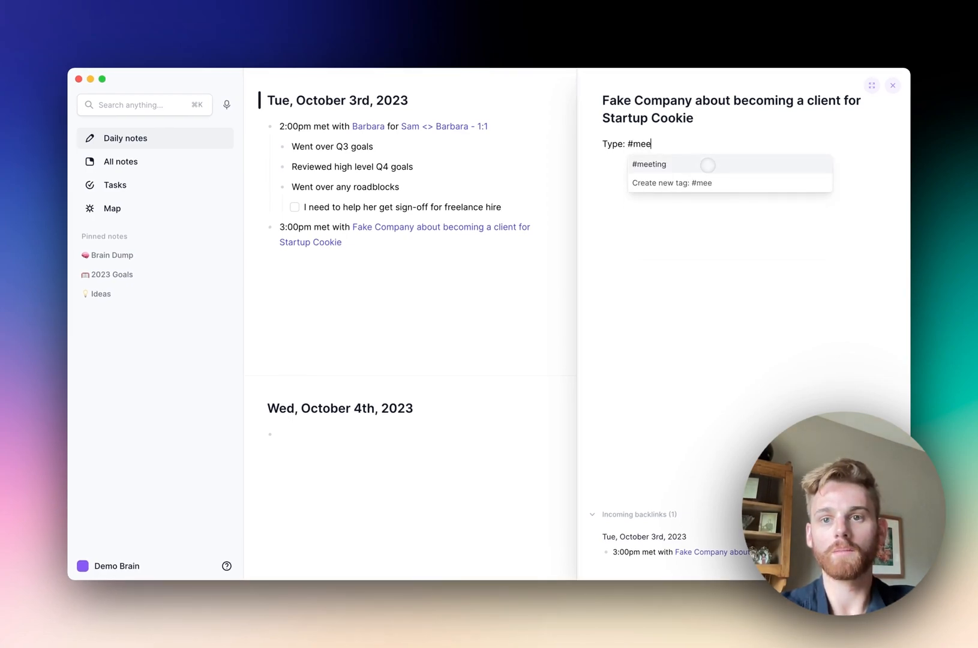
pyautogui.click(649, 164)
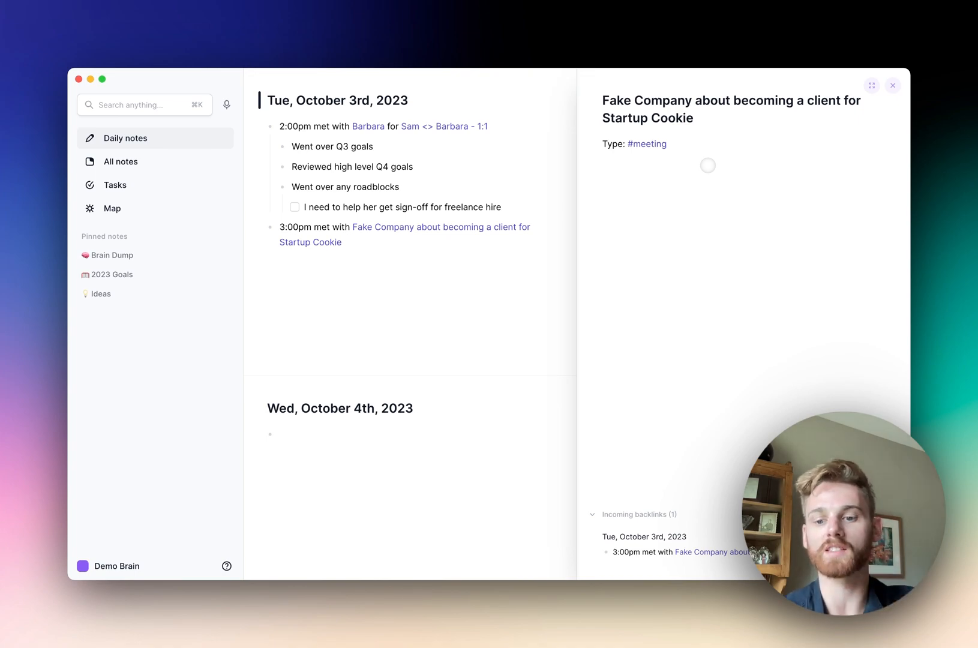
# Add bullets: discussed an outbound email channel, and follow up with them linked to 2 months from now
pyautogui.click(615, 168)
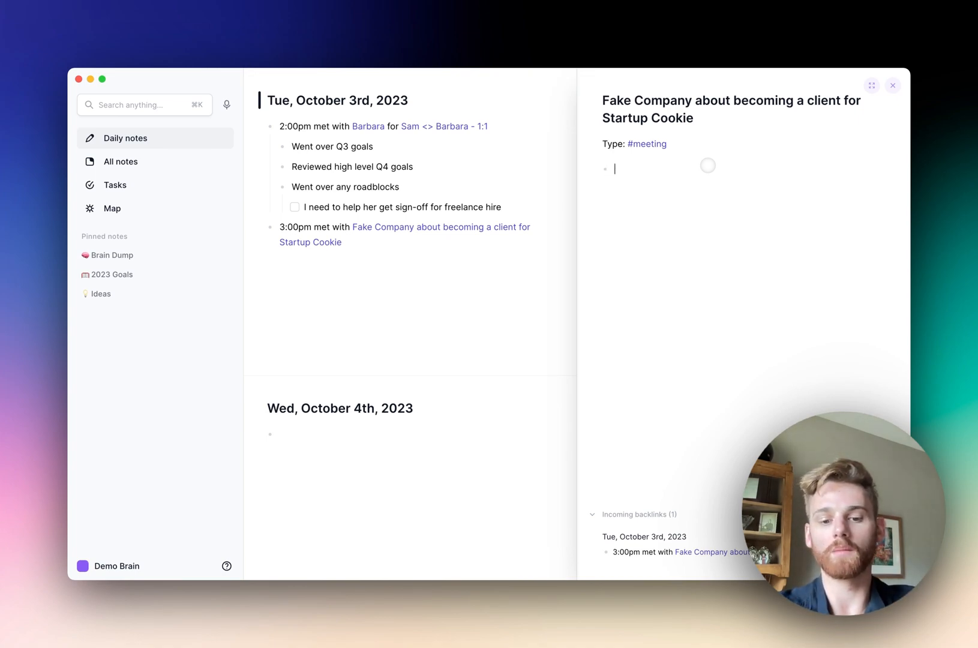
pyautogui.write('Discussed an outbound email channel')
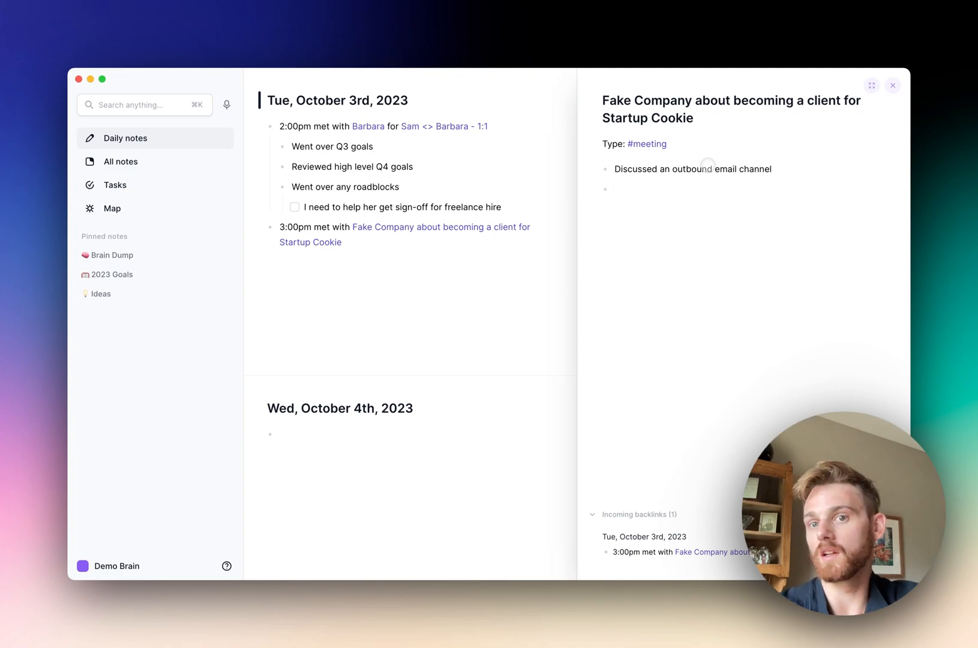
pyautogui.write('Decided not the righ')
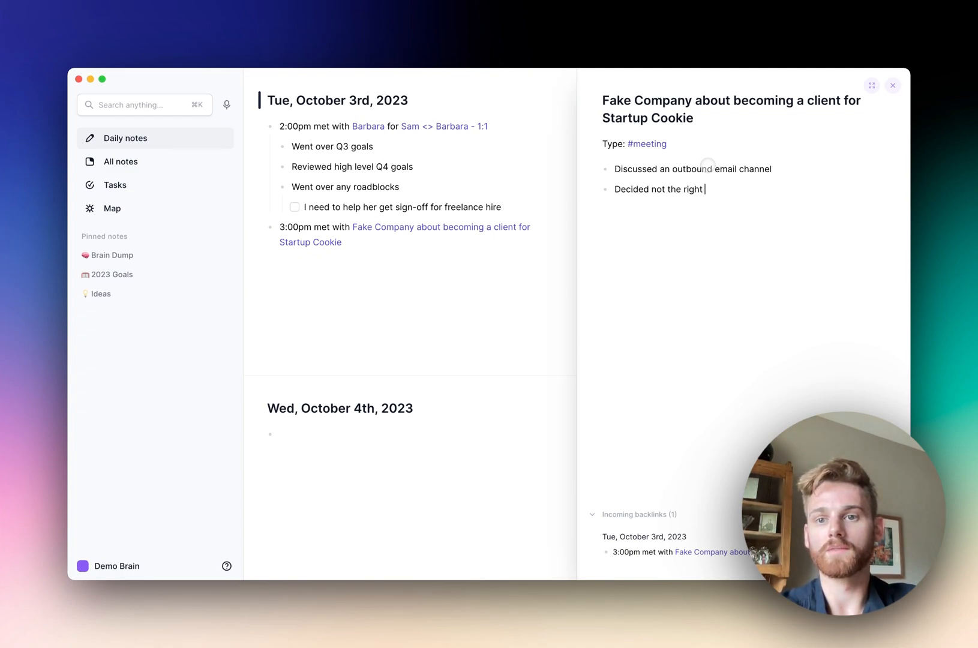
pyautogui.write('time, follow up')
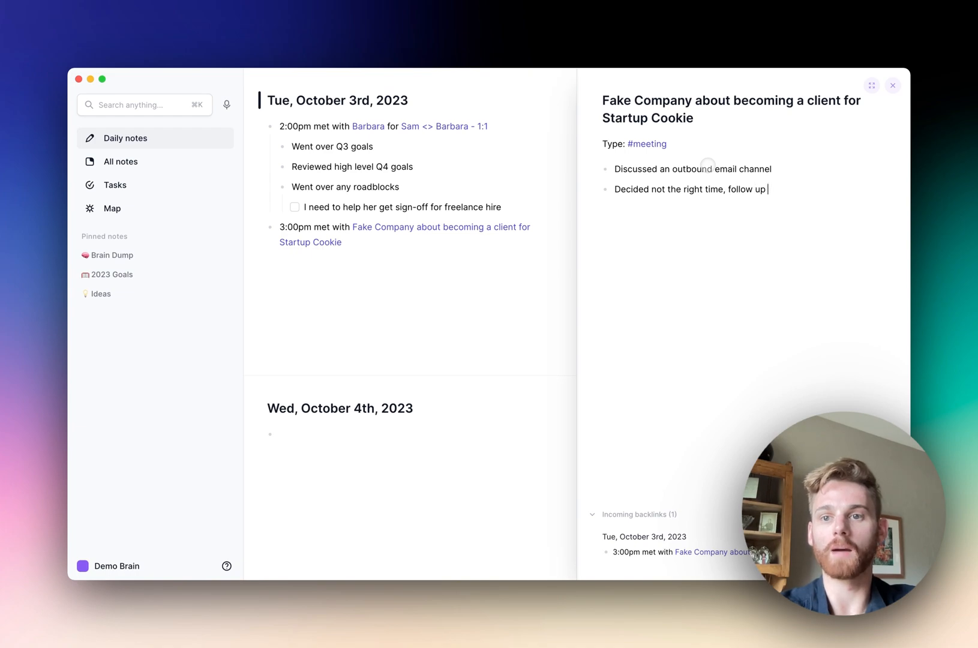
pyautogui.write('with them in')
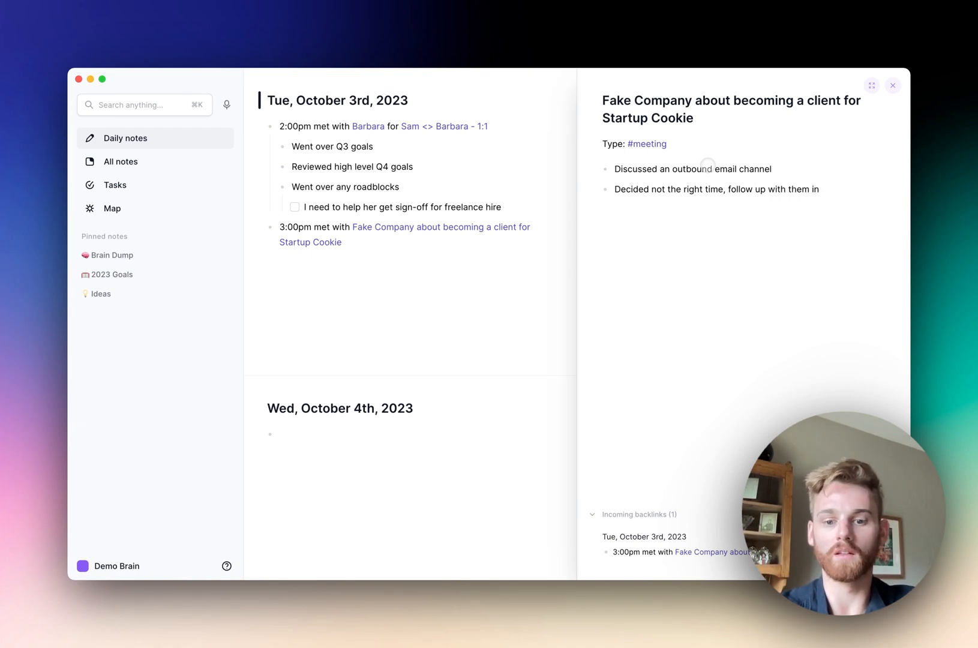
pyautogui.write('[[2 month')
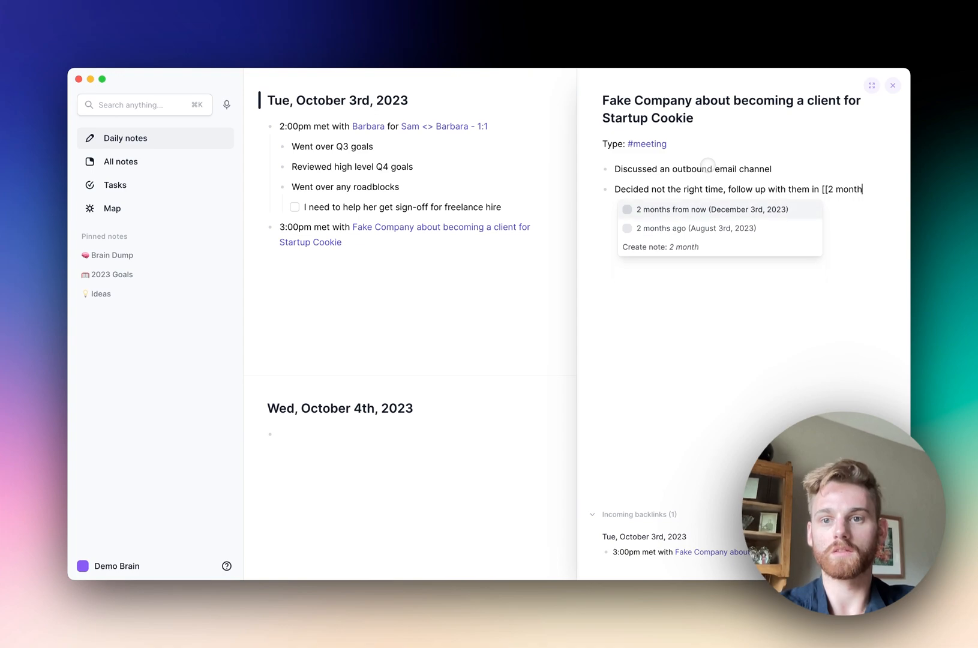
pyautogui.click(708, 209)
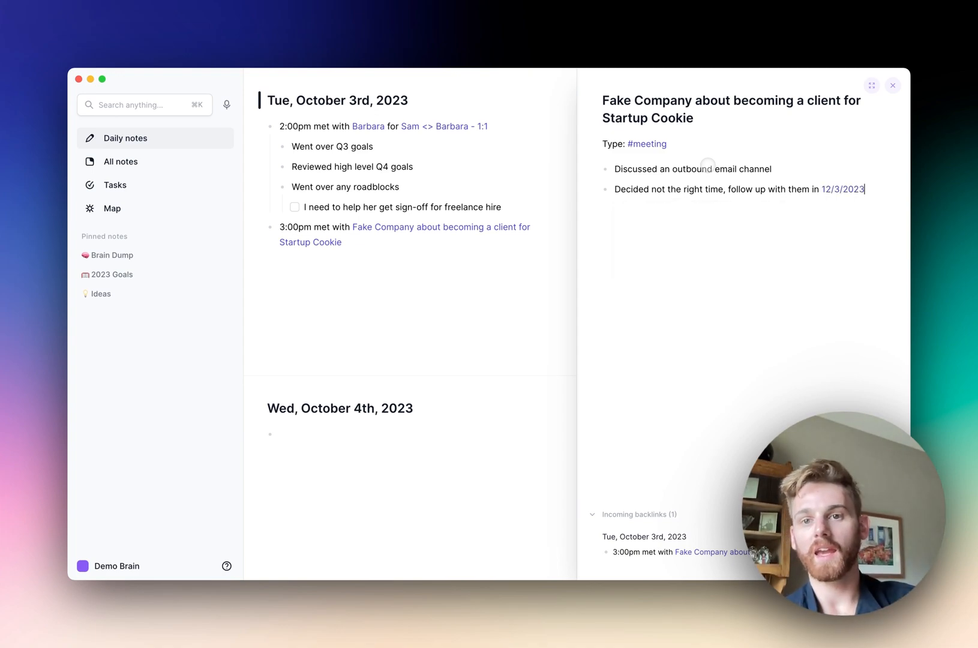
pyautogui.moveTo(842, 188)
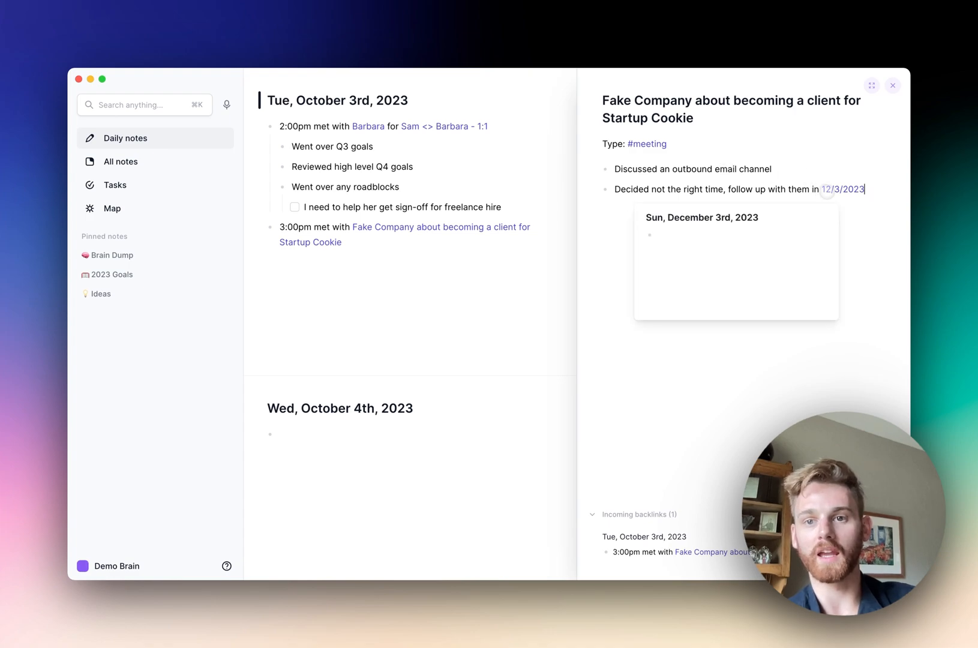
pyautogui.click(842, 188)
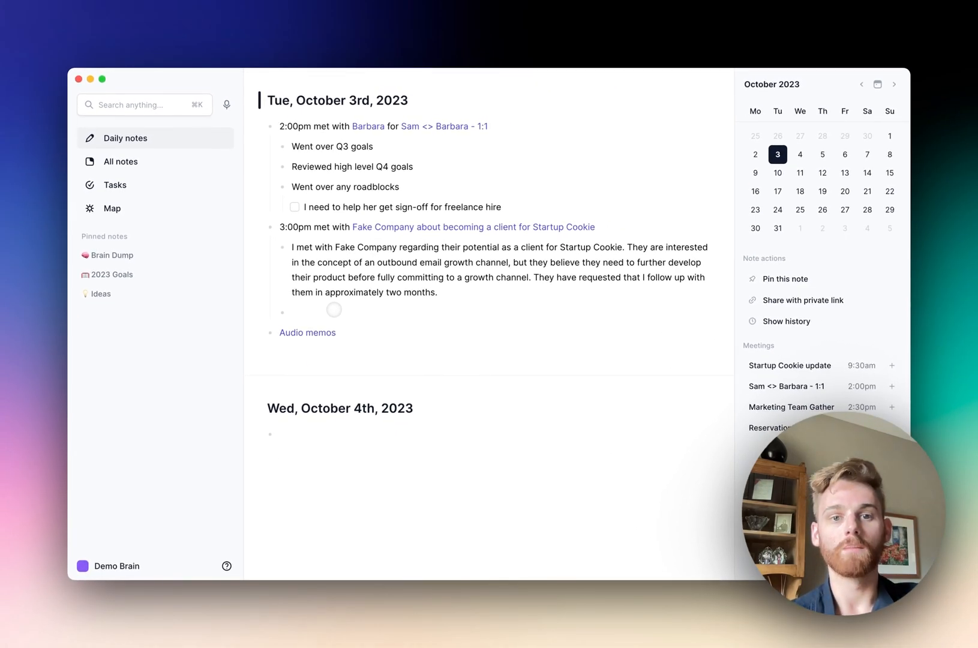
# Select the transcribed Fake Company meeting summary paragraph under the 3:00pm entry
pyautogui.moveTo(313, 246); pyautogui.dragTo(438, 292)
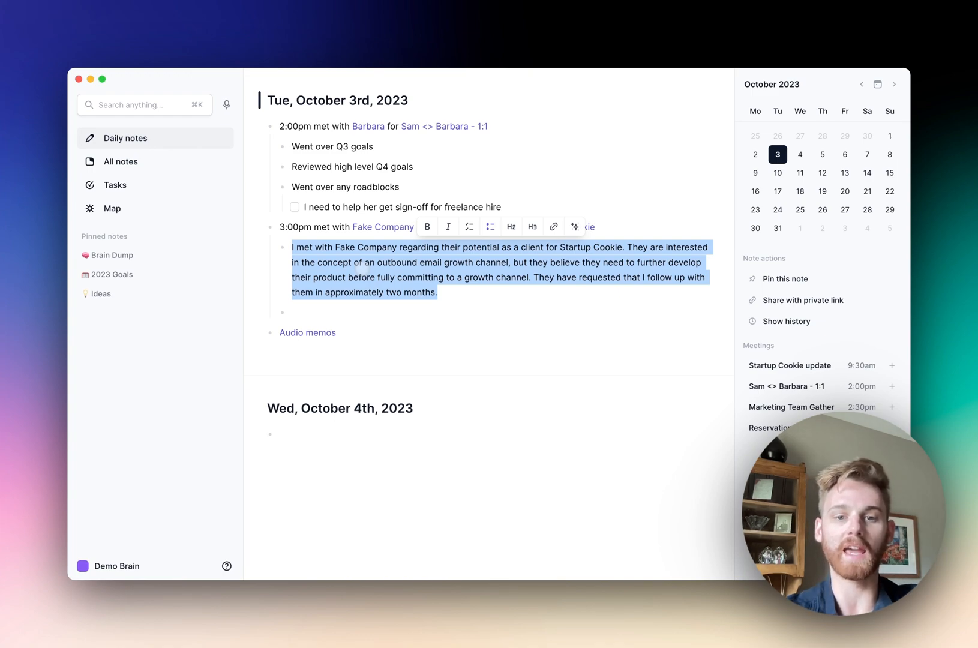
# Run the AI 'Key takeaways + action items' prompt and replace the paragraph with its output
pyautogui.click(575, 226)
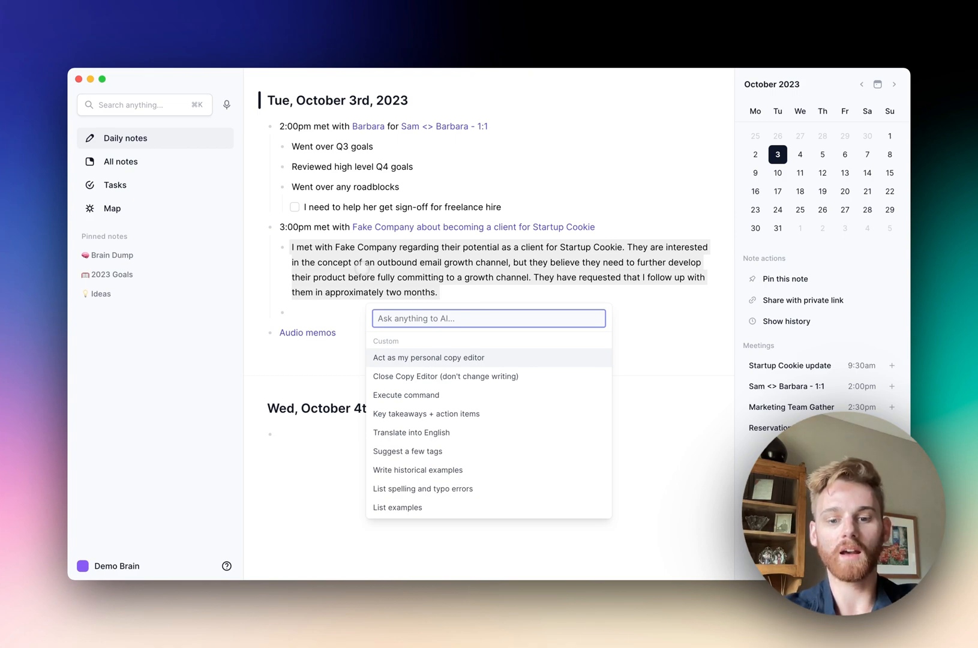
pyautogui.write('exe')
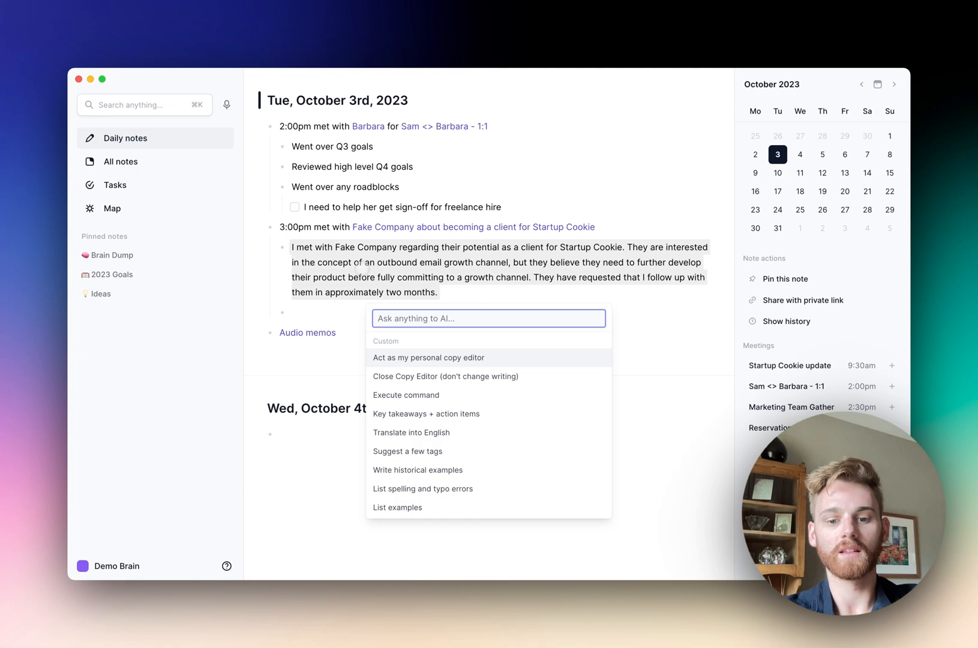
pyautogui.write('key')
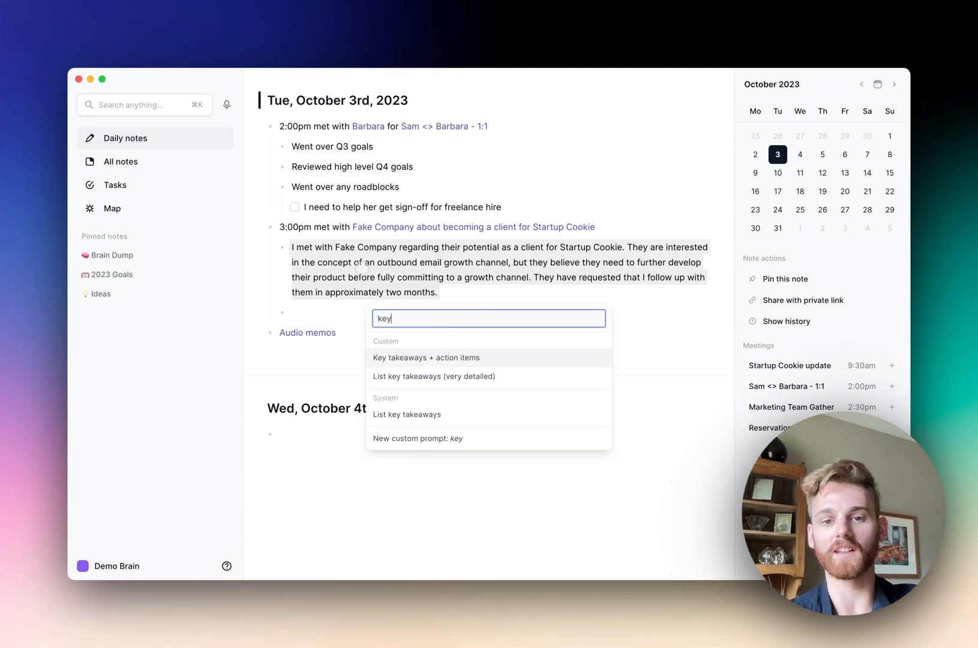
pyautogui.click(426, 358)
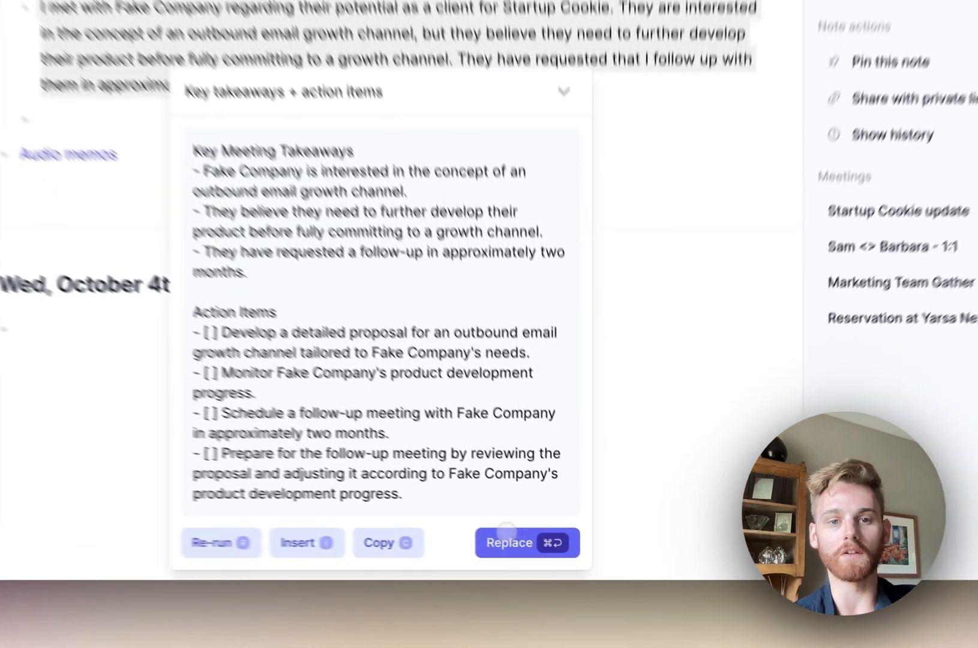
pyautogui.click(526, 543)
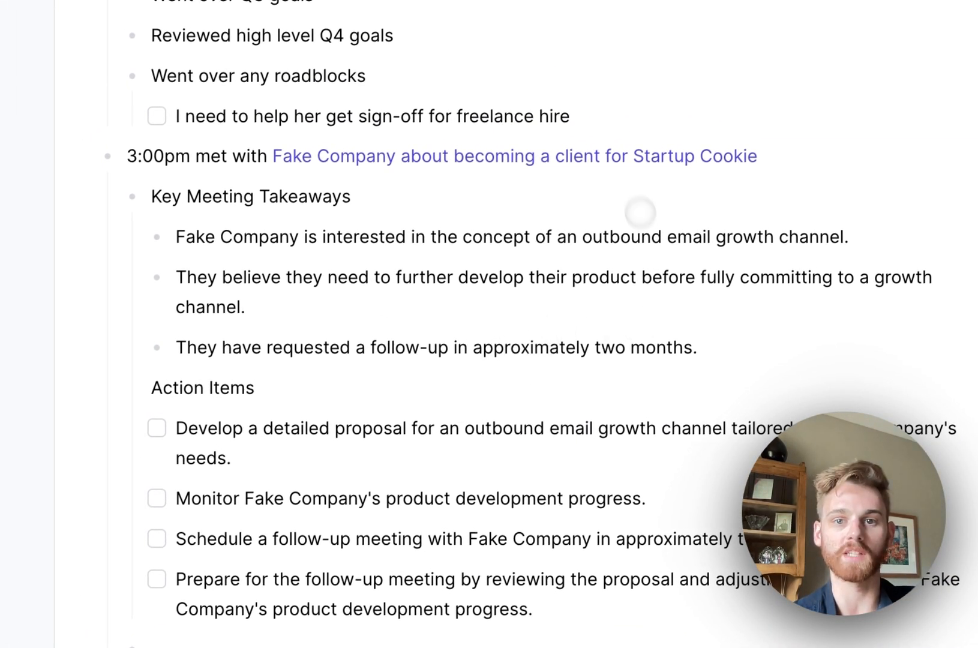
# Scroll down the daily note toward the Fake Company meeting link
pyautogui.scroll(-3)
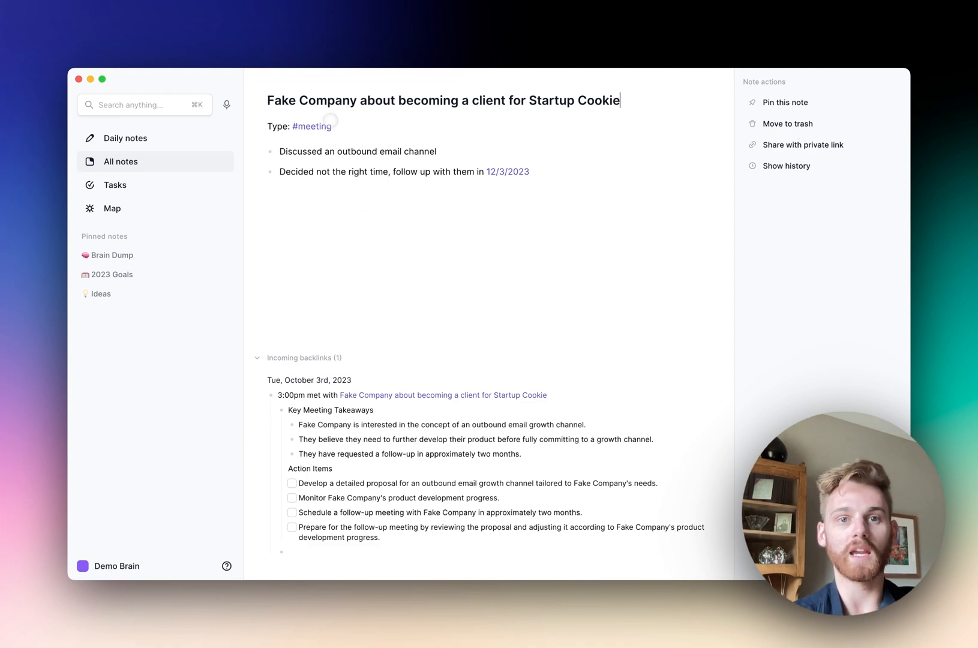
# Show all notes tagged #meeting, with the Fake Company note listed first
pyautogui.click(312, 128)
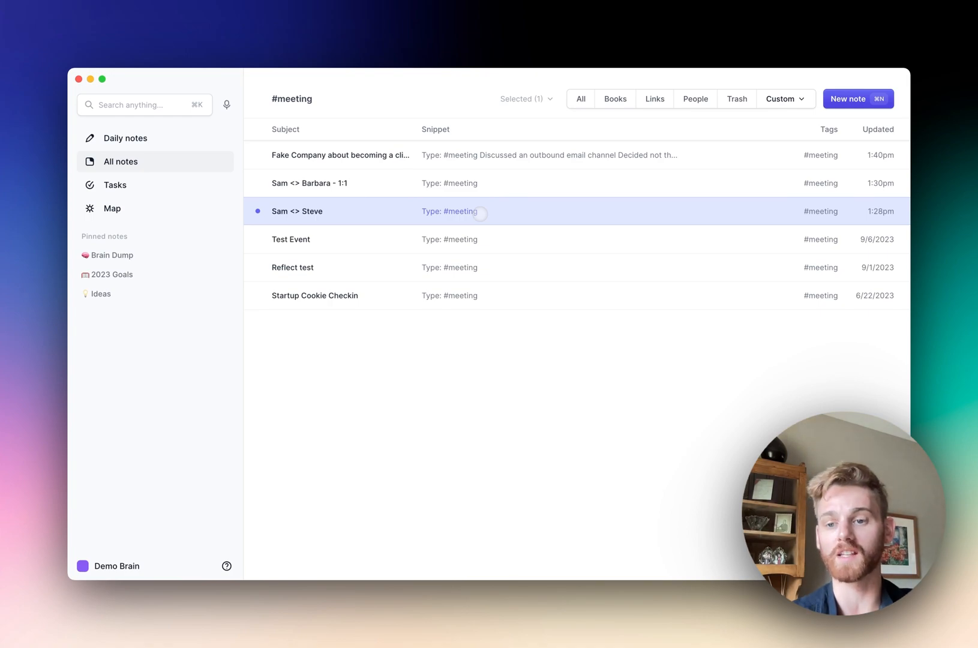
pyautogui.moveTo(477, 215)
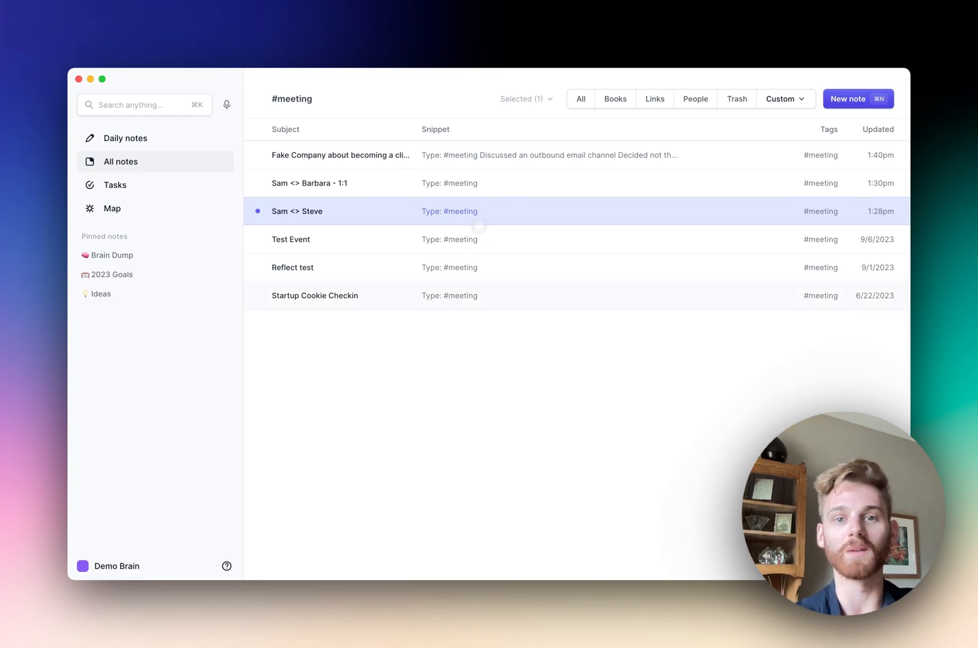